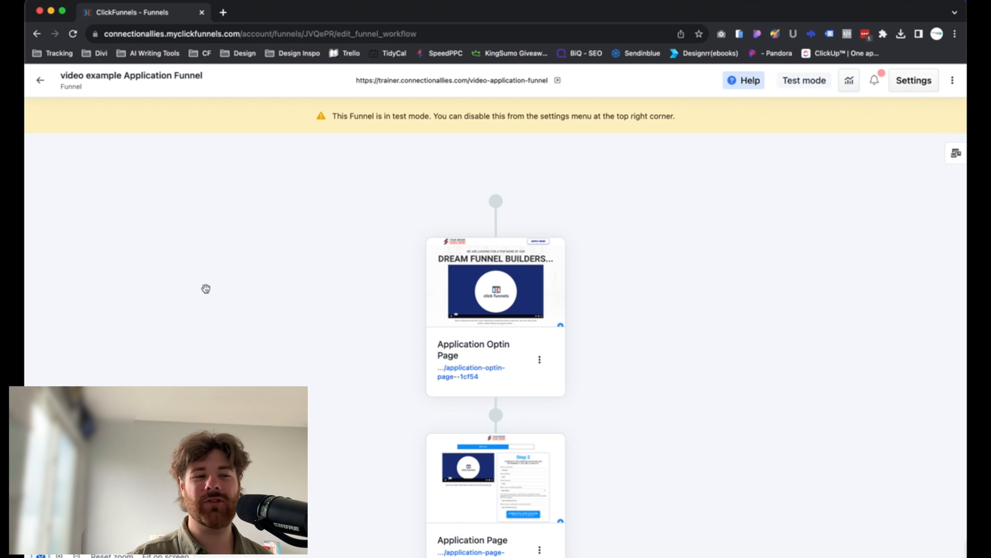
mouse_move(764, 451)
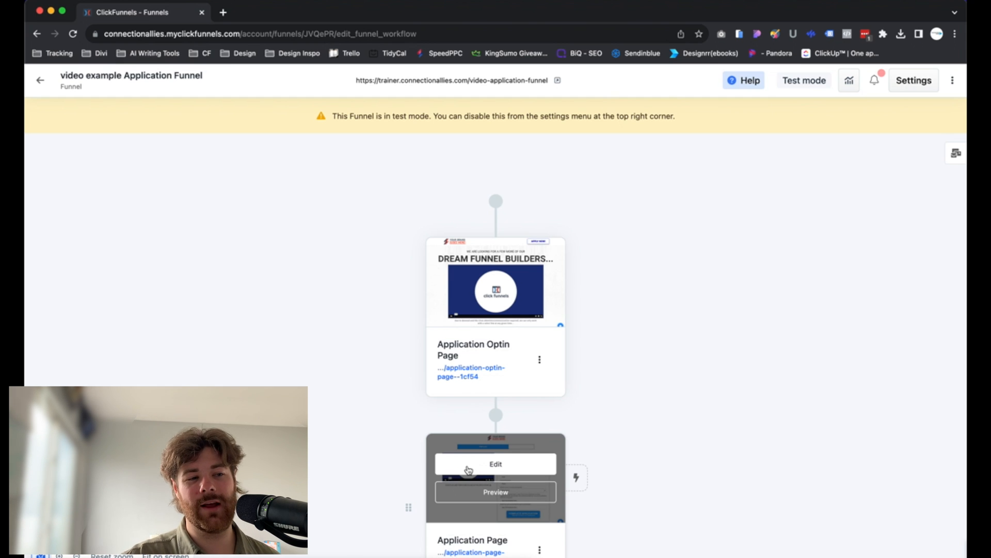
Enter the page editor for the Application Page and collapse the funnel steps sidebar.
left_click(495, 464)
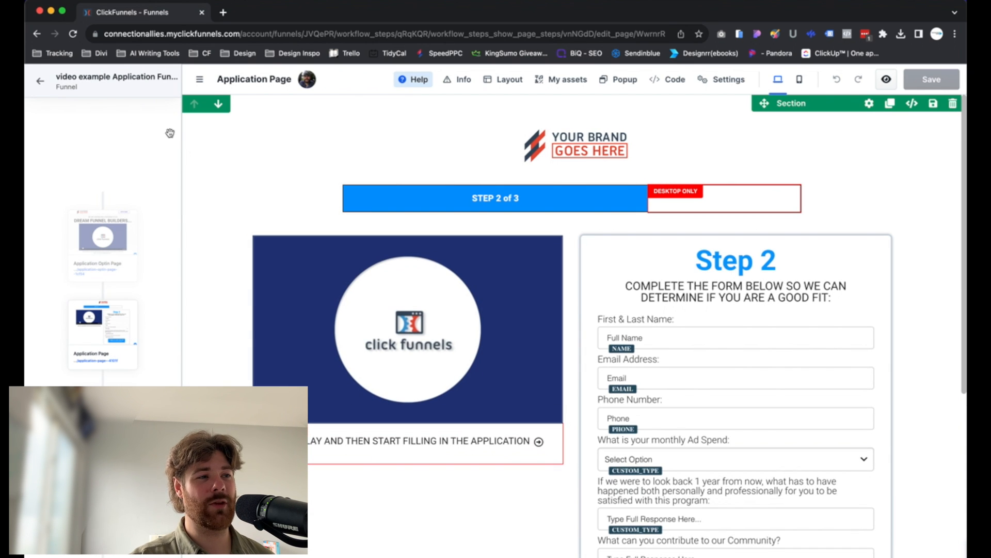
mouse_move(168, 193)
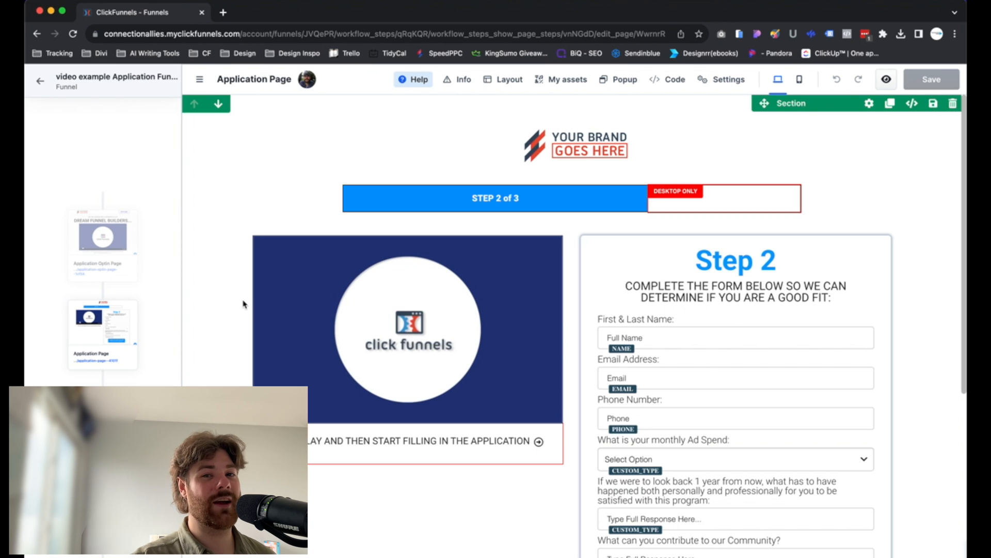
left_click(408, 328)
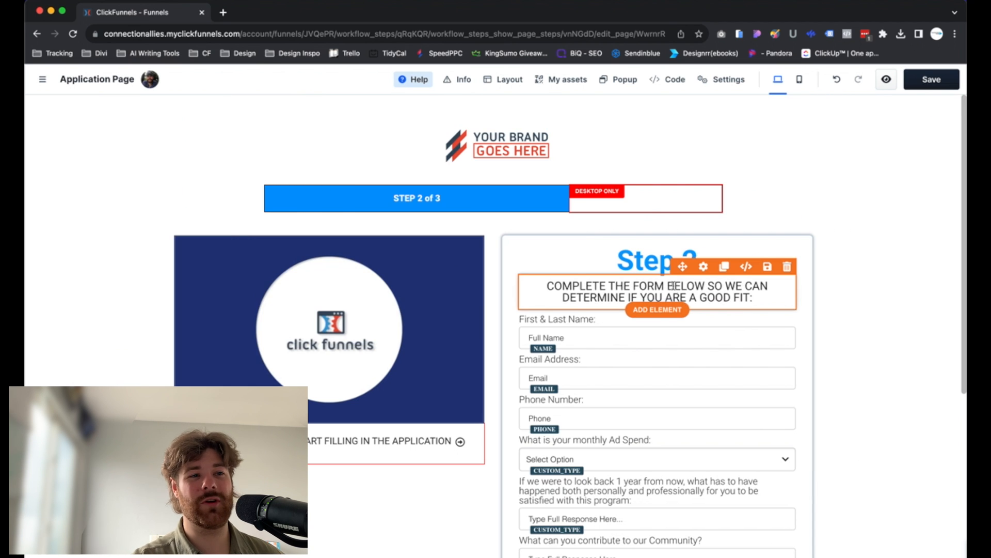
scroll("down", 3)
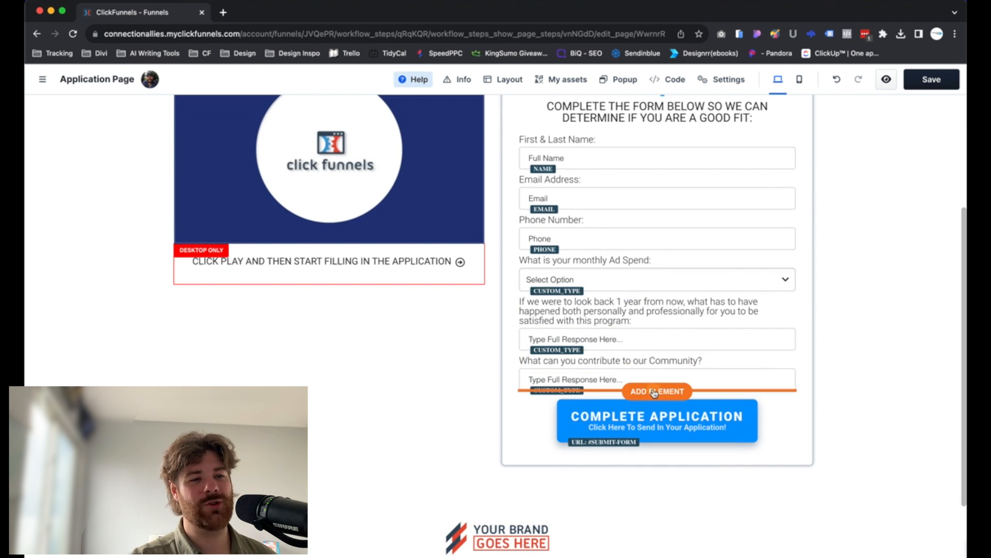
left_click(655, 392)
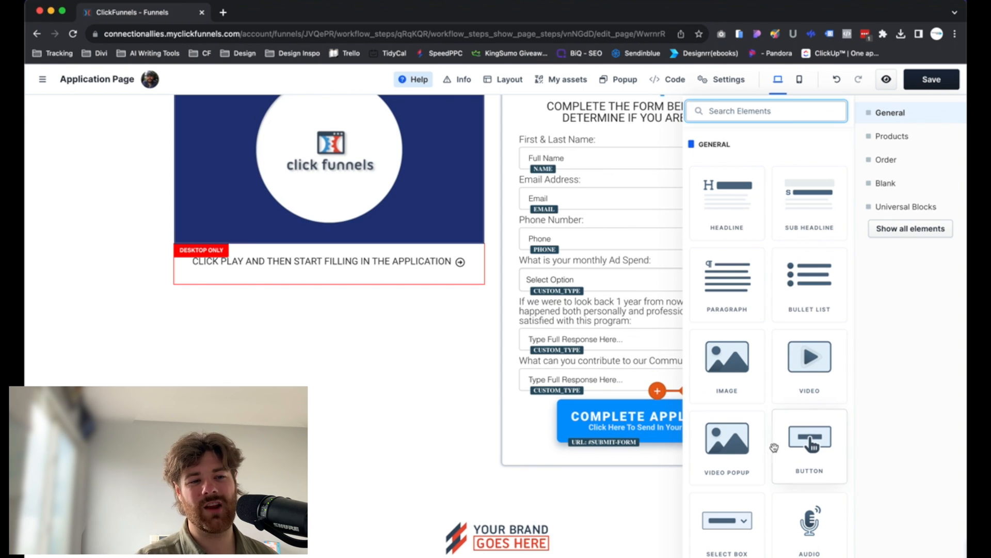
scroll("down", 3)
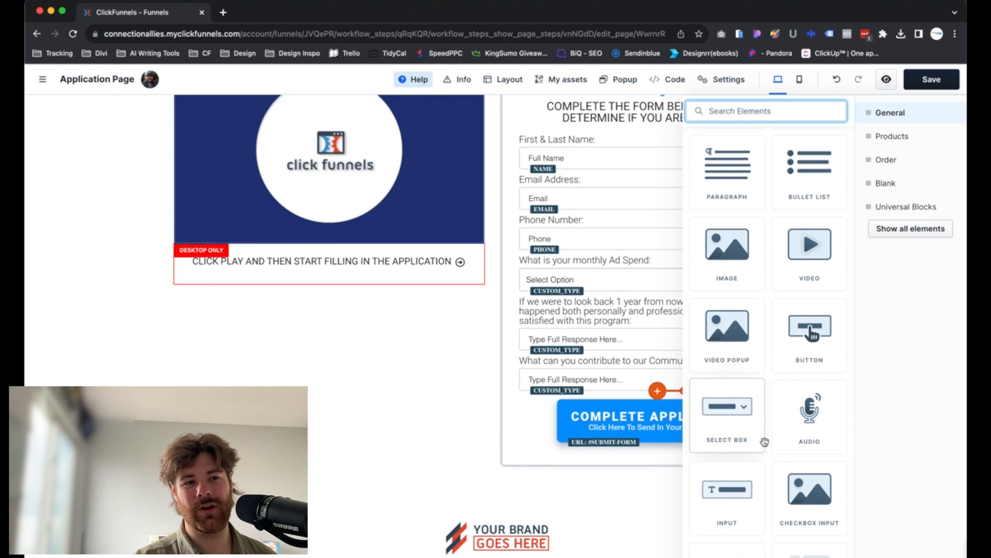
scroll("down", 3)
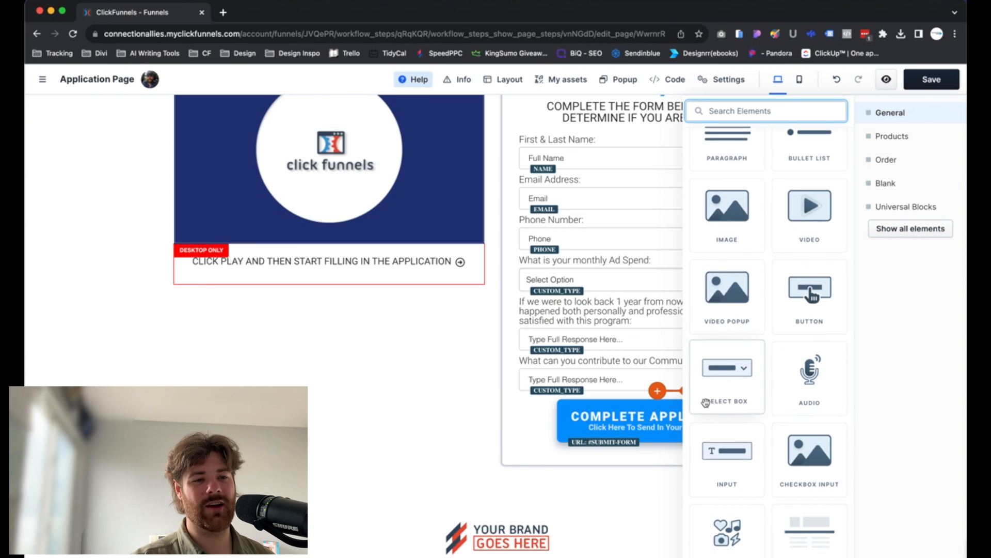
scroll("down", 3)
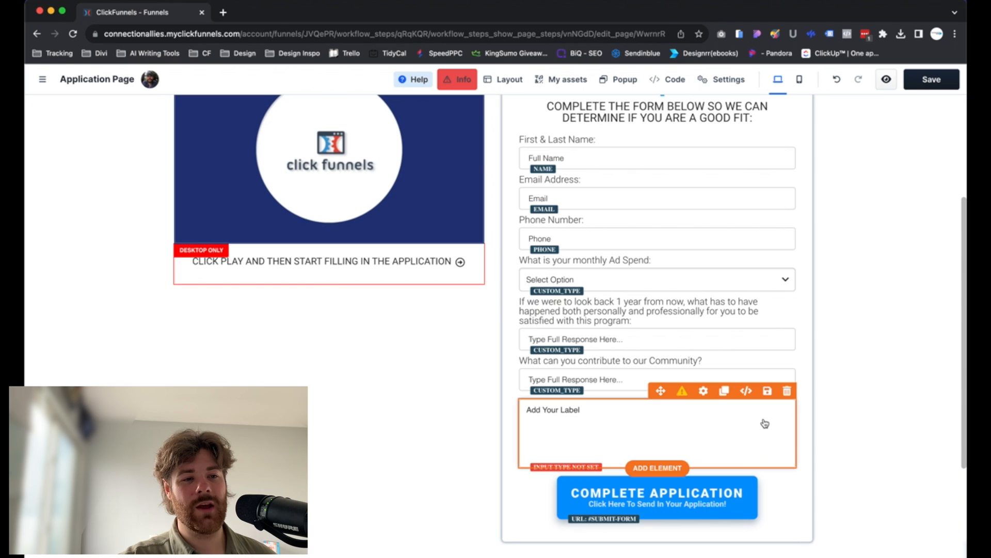
mouse_move(593, 412)
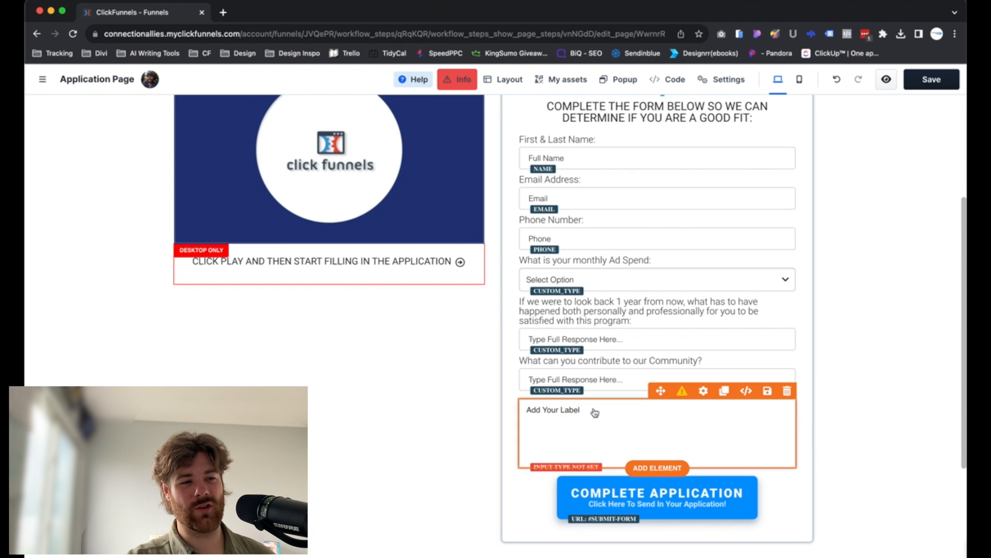
left_click(787, 390)
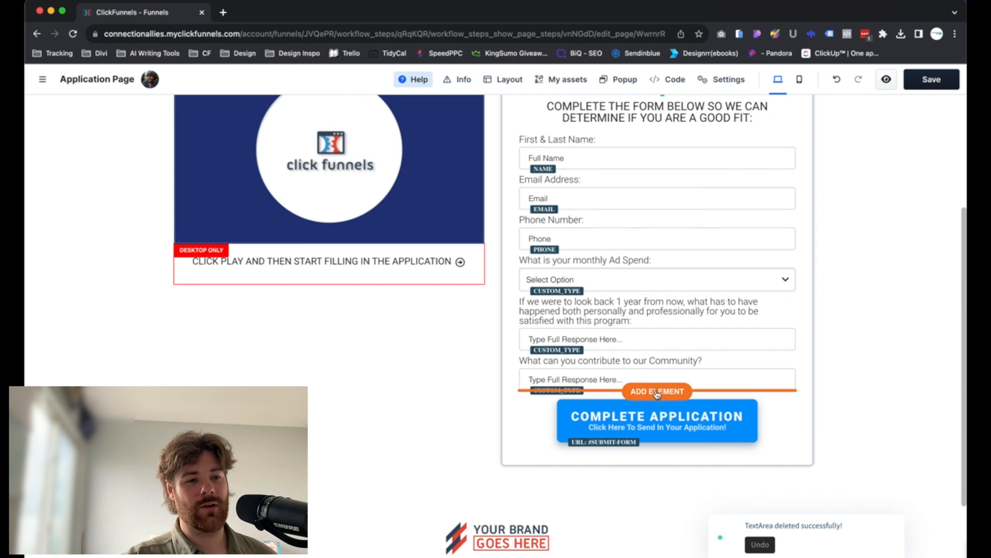
Insert an Email input below the Community question and reopen the element library beneath it.
left_click(657, 391)
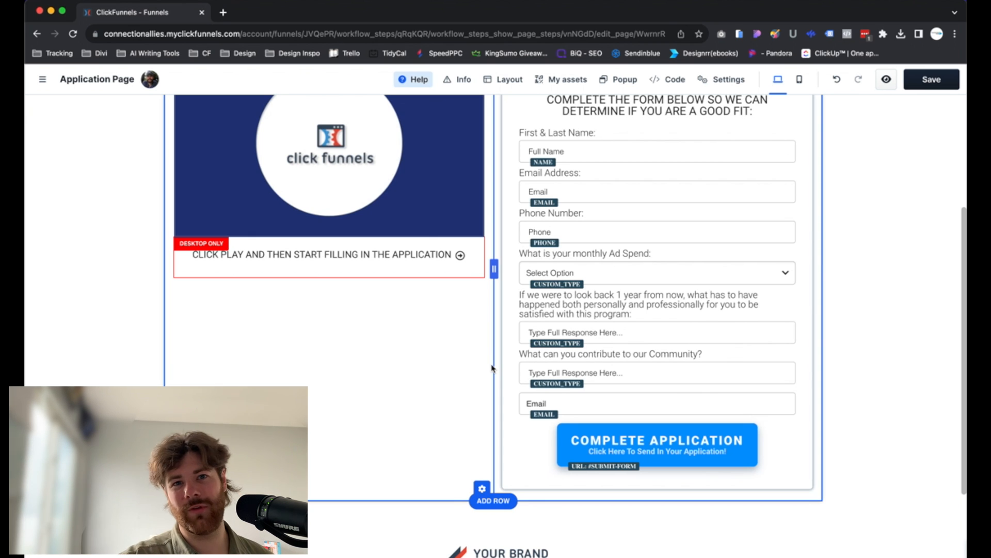
left_click(536, 404)
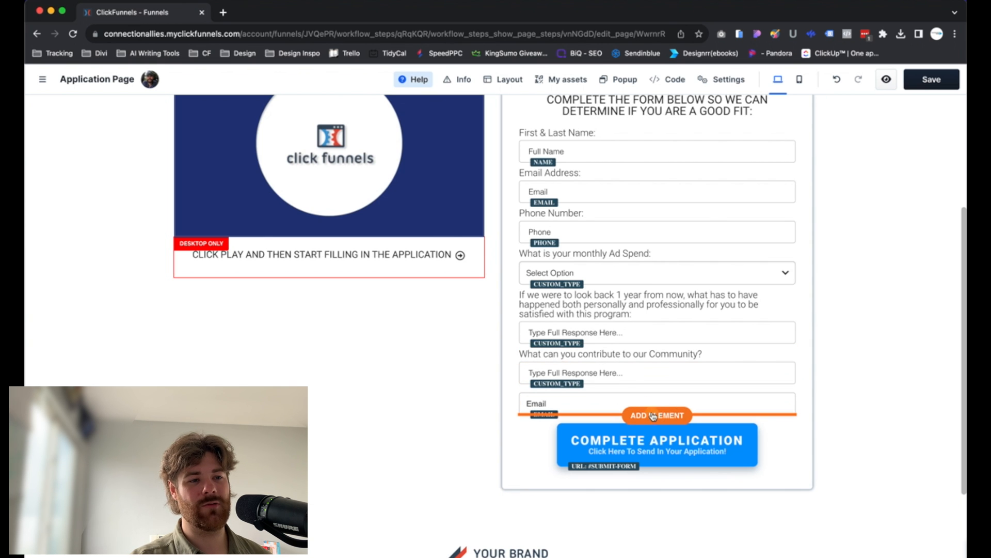
left_click(656, 415)
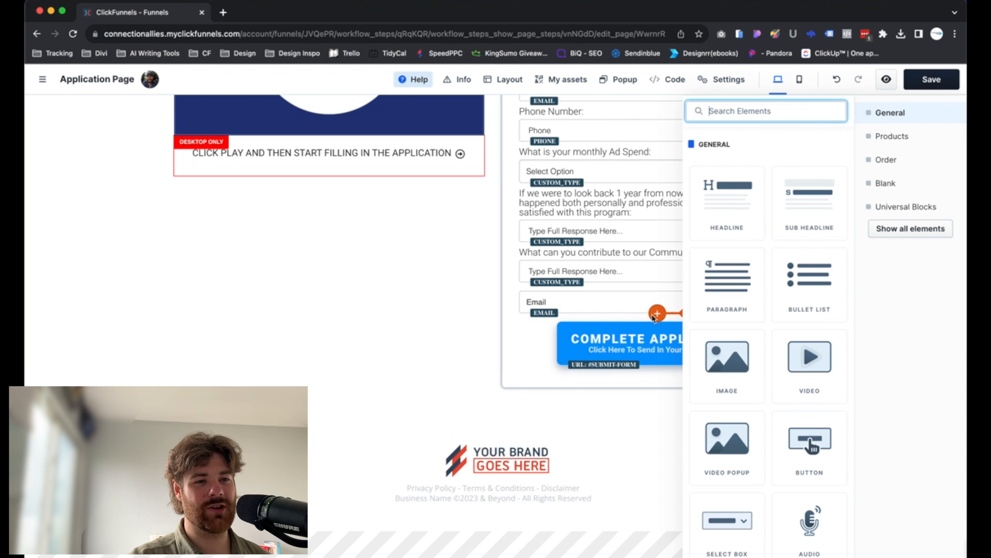
Briefly add a Checkbox Input below Email, then remove it so the form still ends with Email.
scroll("down", 3)
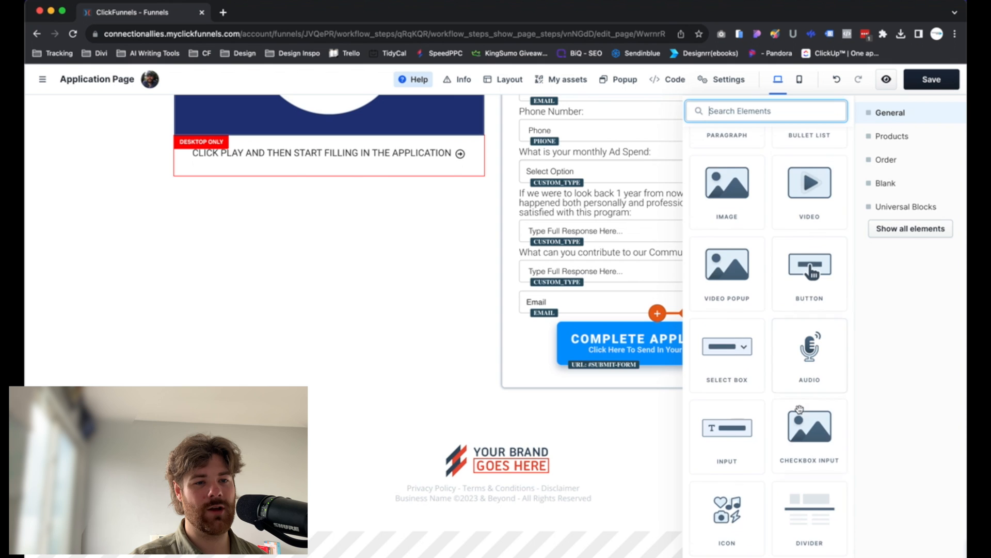
scroll("down", 3)
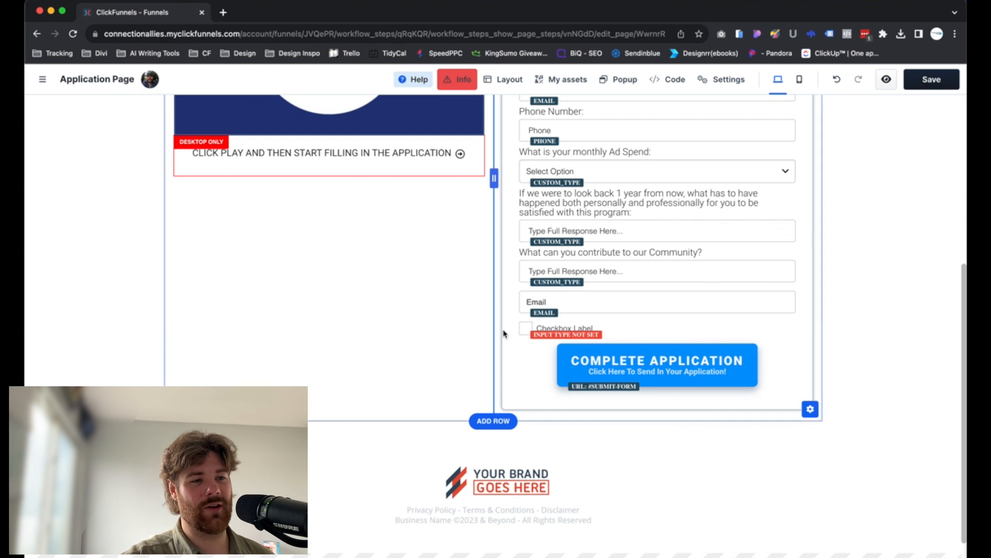
mouse_move(738, 323)
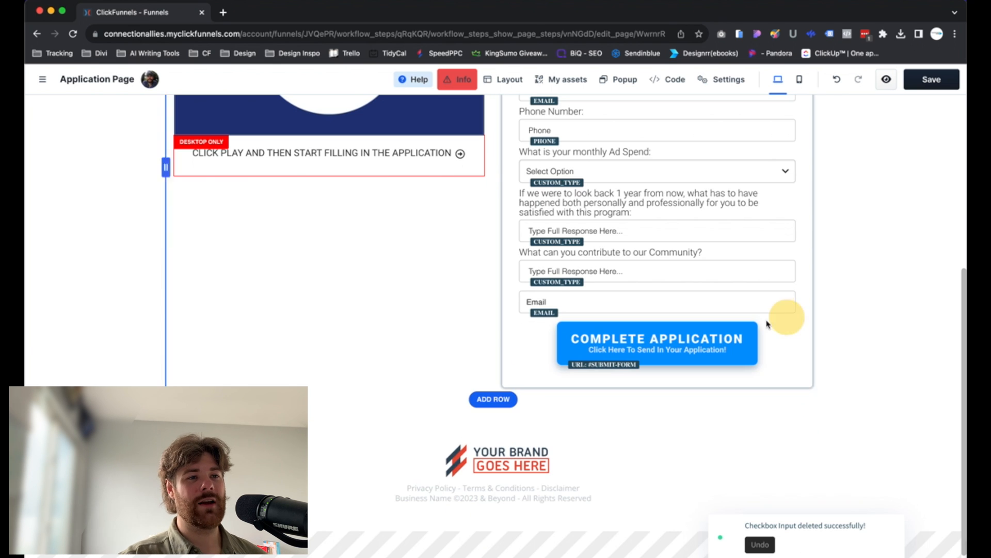
left_click(656, 343)
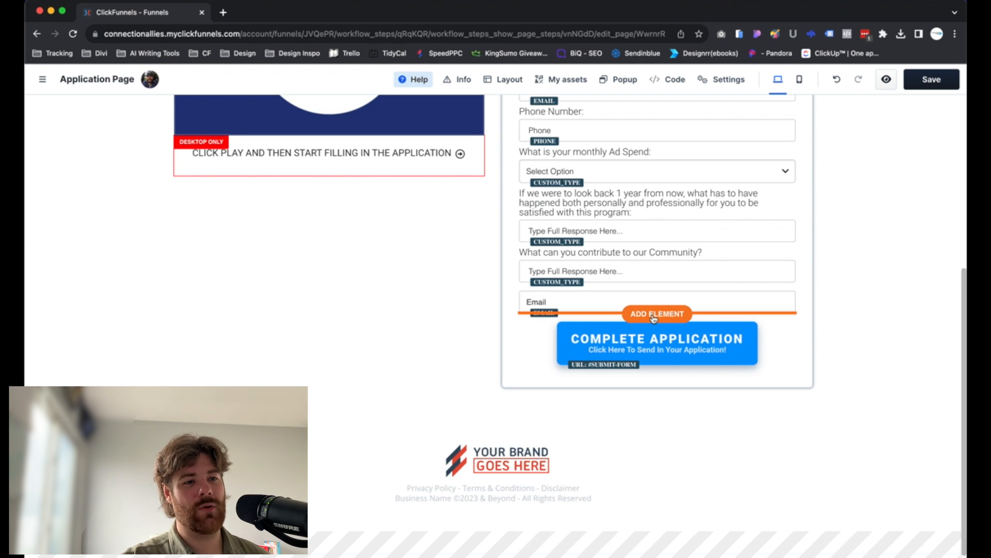
Add a Select Box under the Email field and set its Input Type to Custom options.
left_click(656, 313)
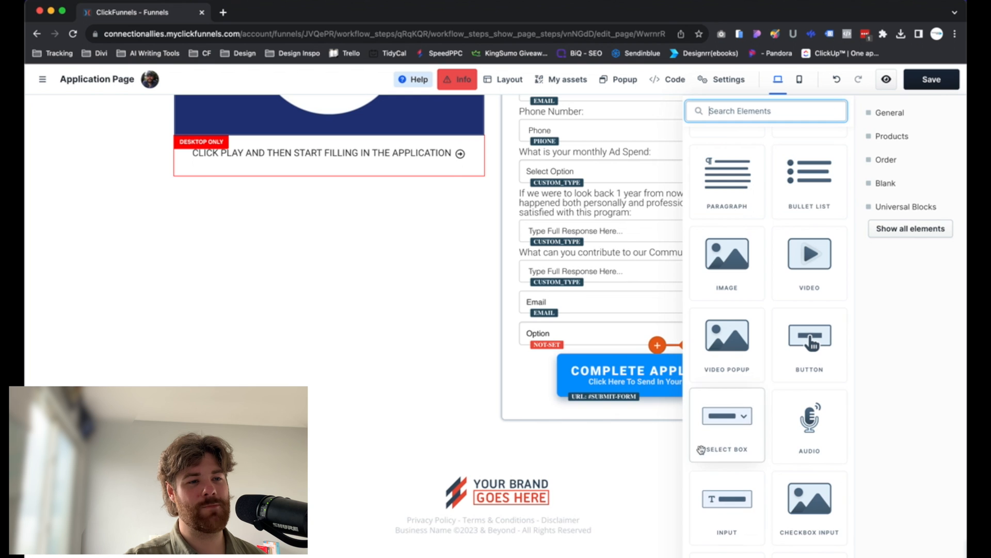
left_click(601, 333)
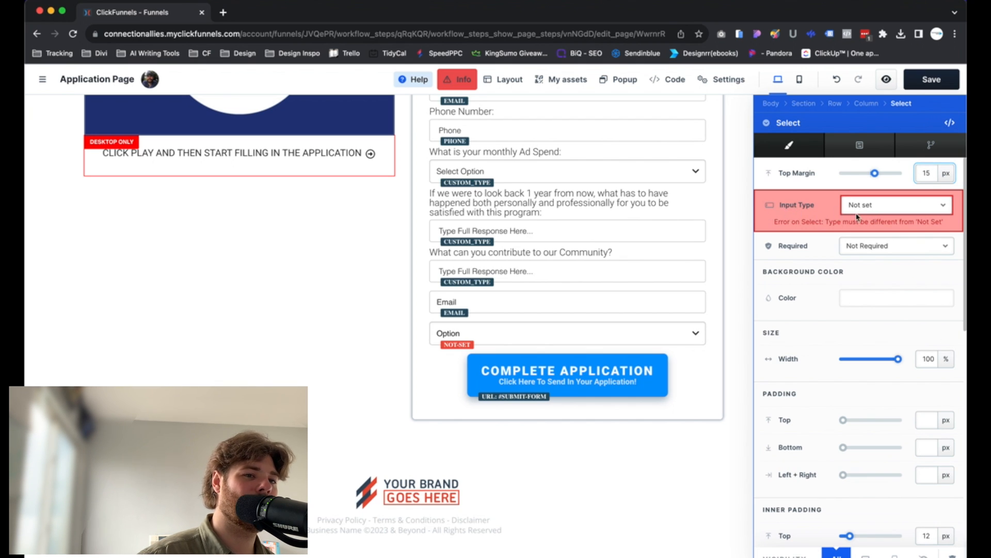
left_click(895, 205)
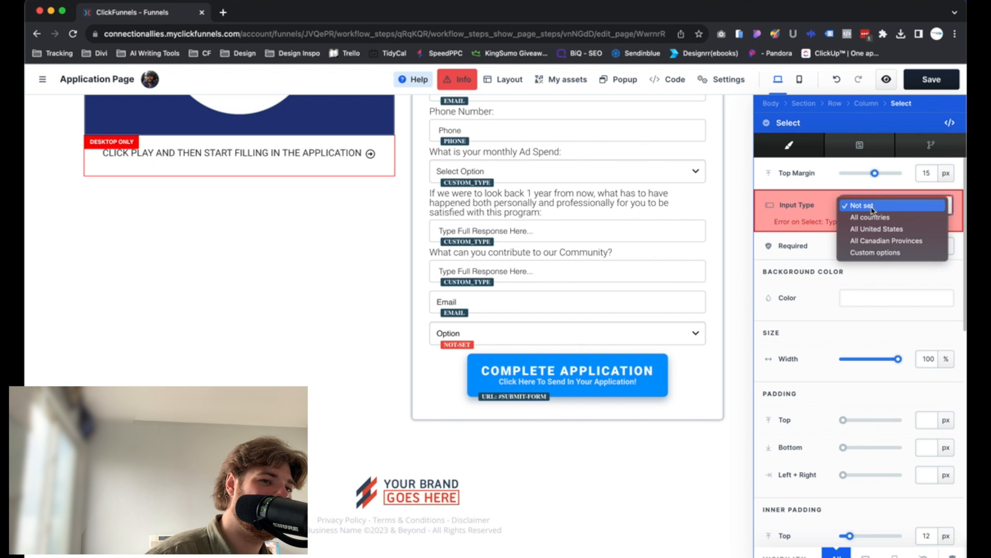
mouse_move(877, 229)
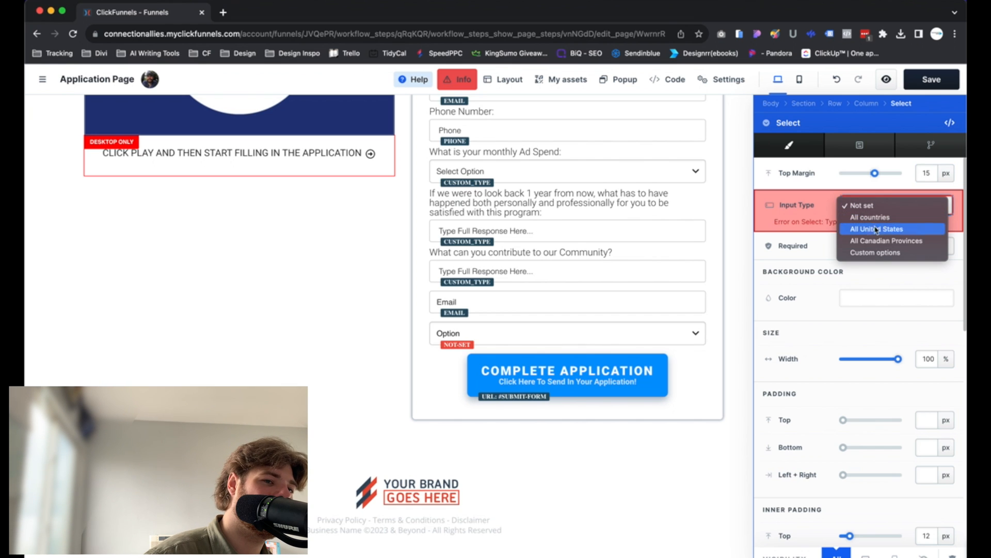
mouse_move(876, 252)
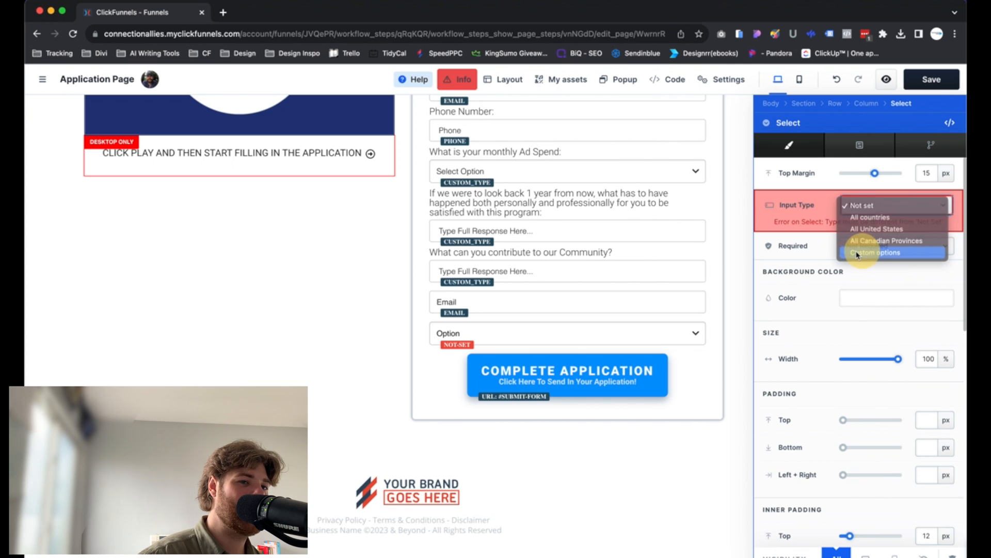
left_click(875, 252)
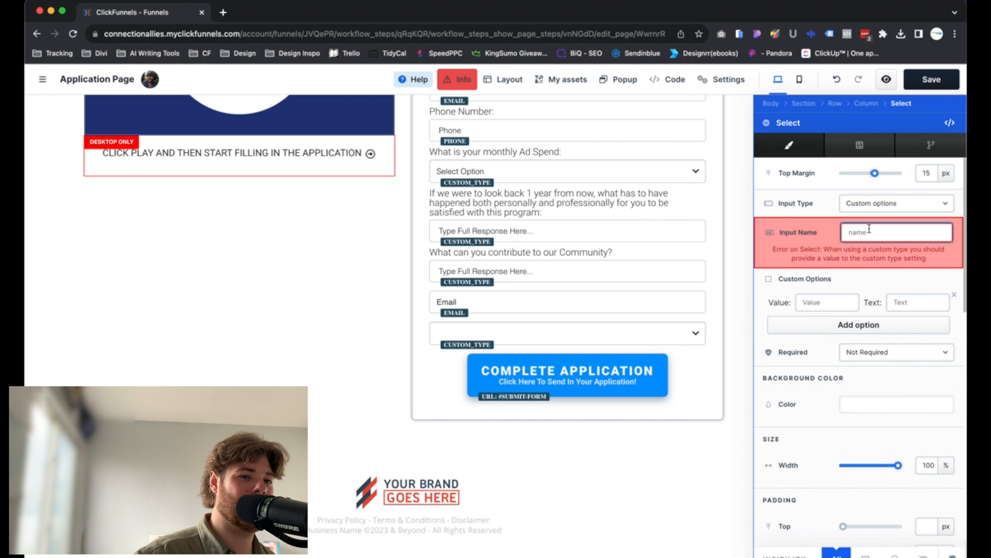
Enter 'paint color' as the select's Input Name and move to the first option field.
type("hello")
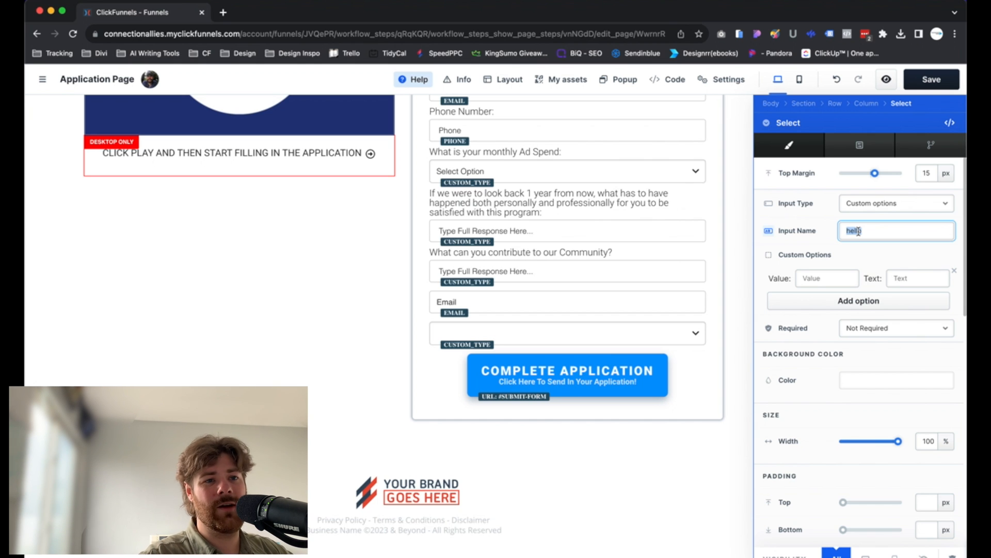
type("p")
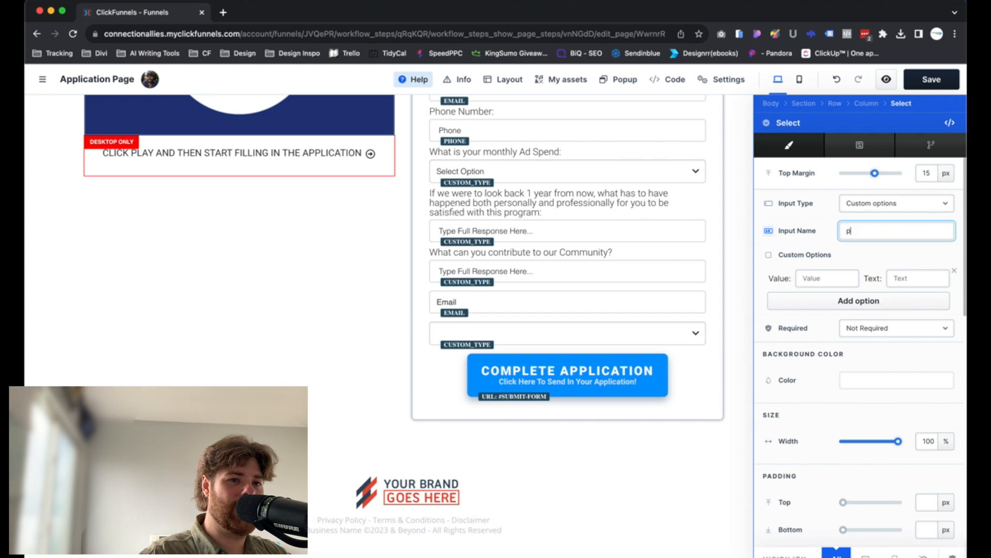
type("aint color")
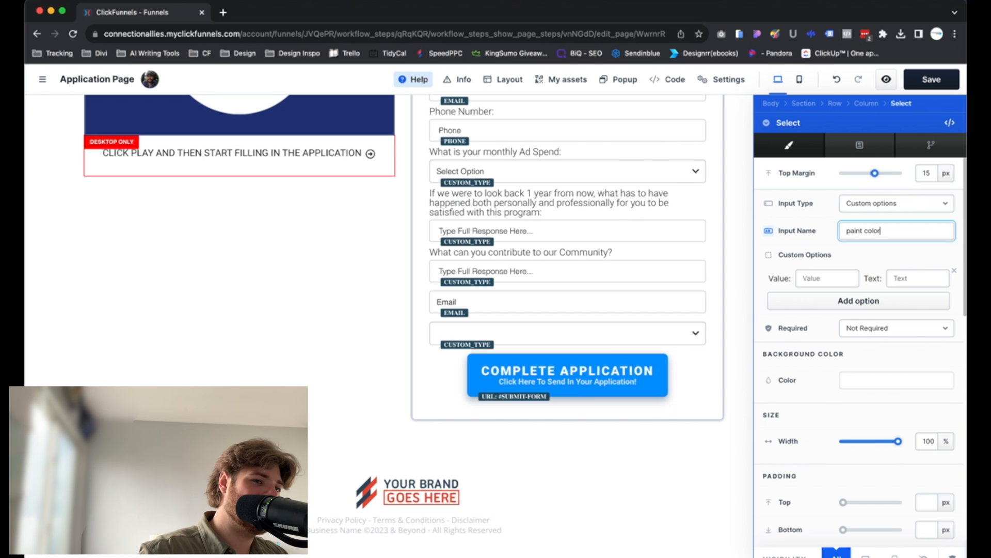
left_click(826, 278)
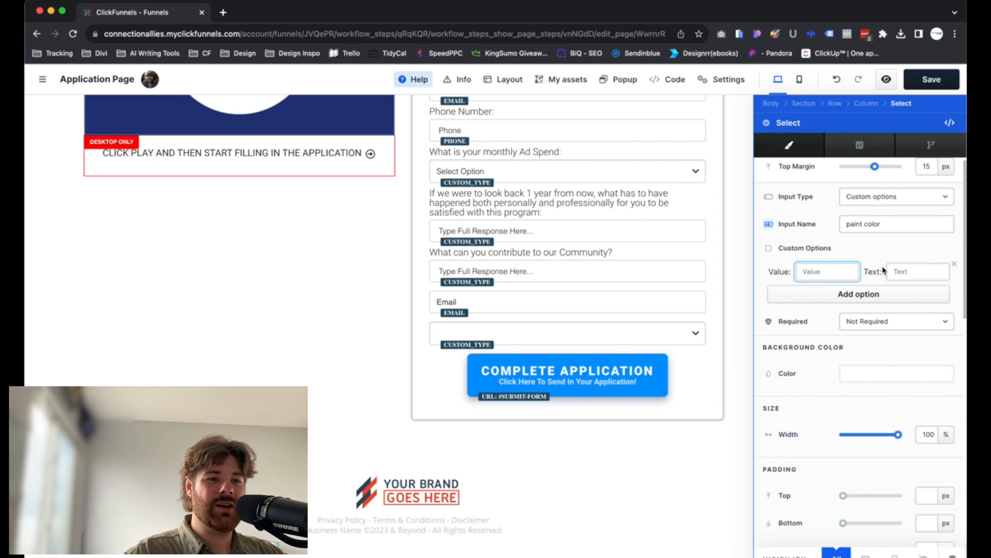
Add the options blue and red to the paint color select, with a placeholder, and mark it Required.
left_click(826, 271)
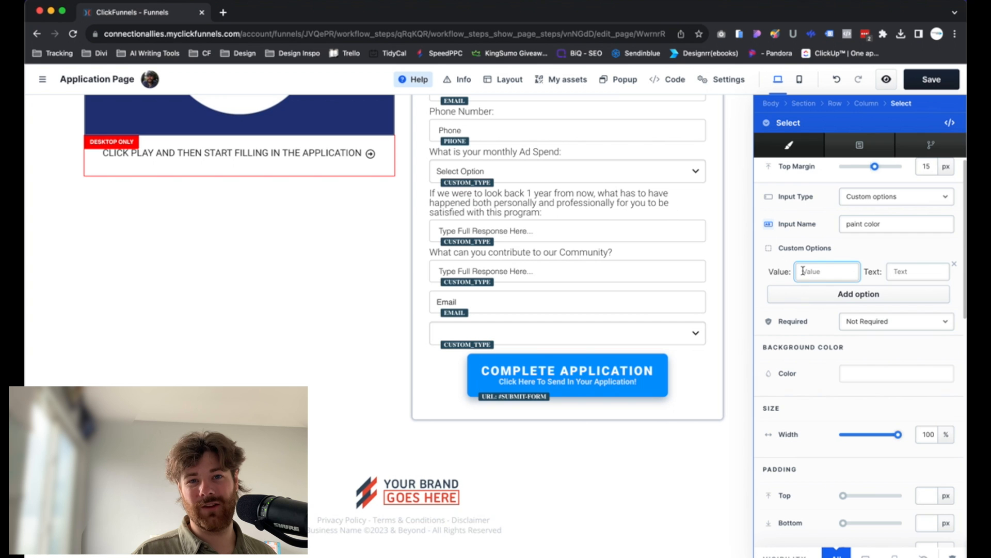
left_click(826, 271)
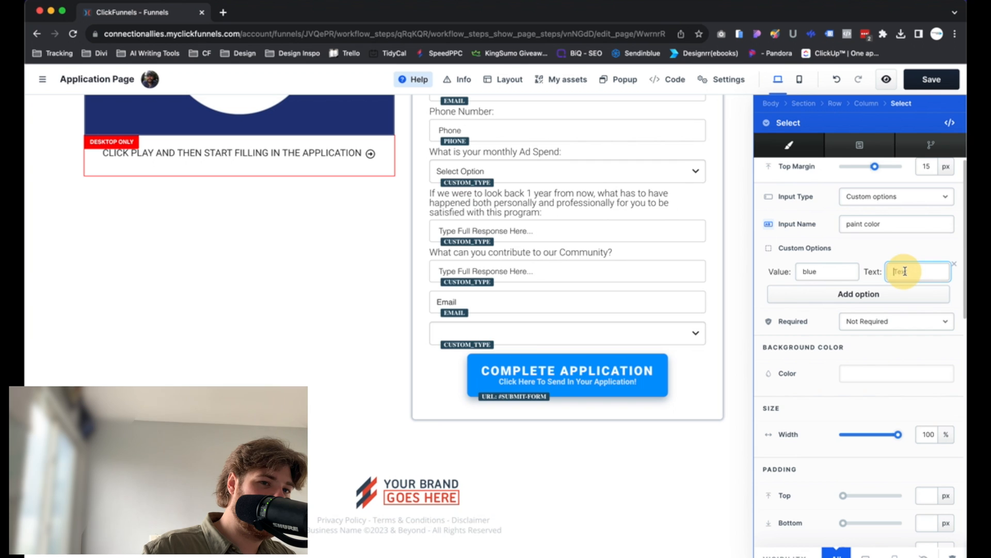
type("blue")
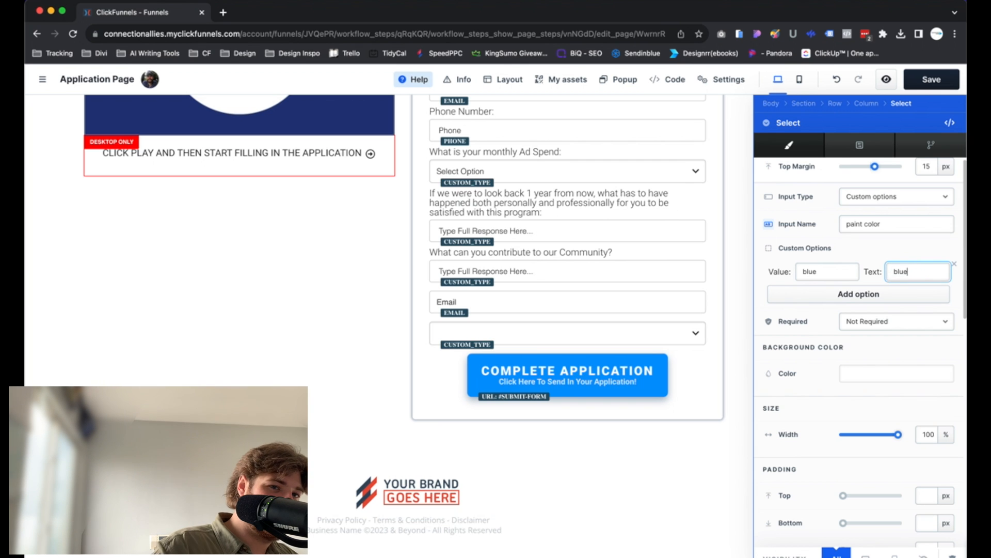
left_click(857, 293)
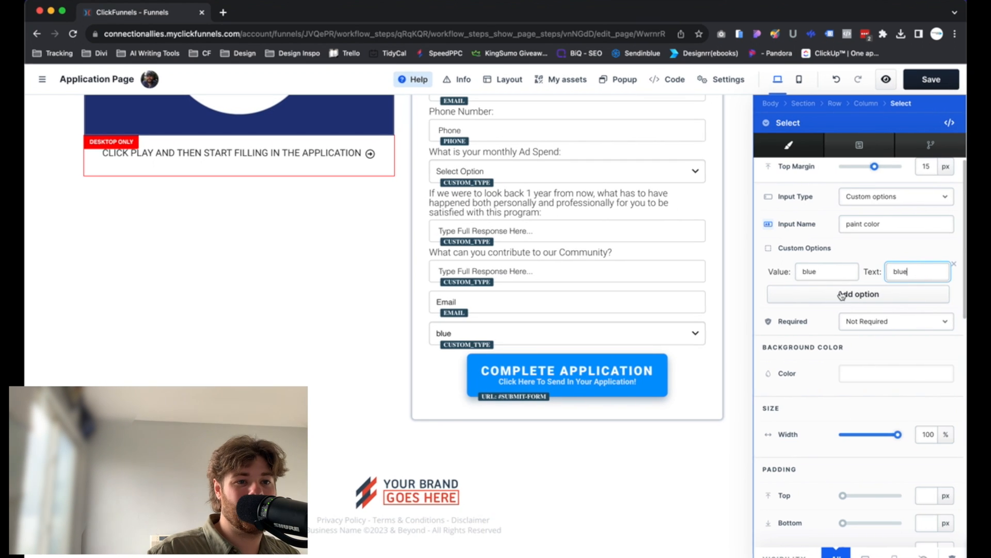
left_click(858, 294)
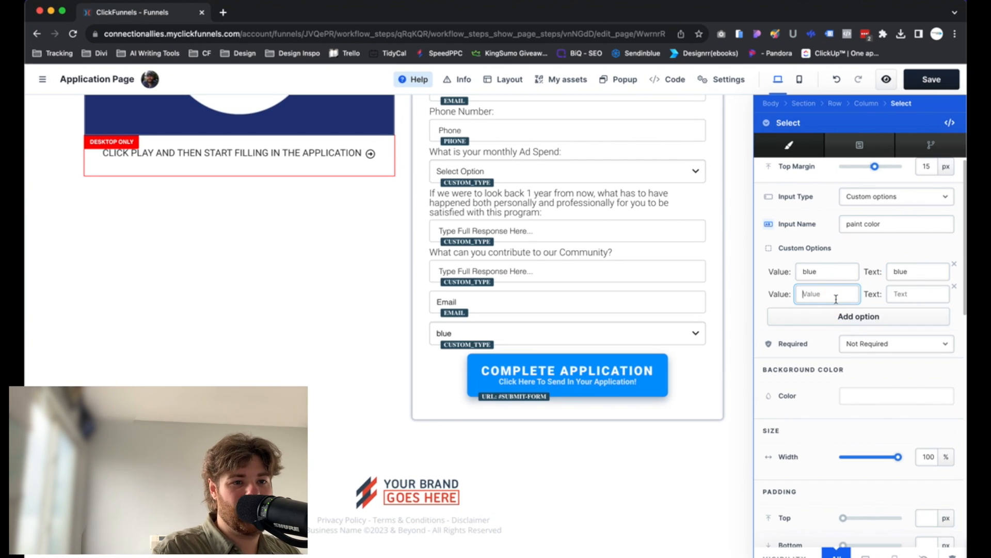
type("red")
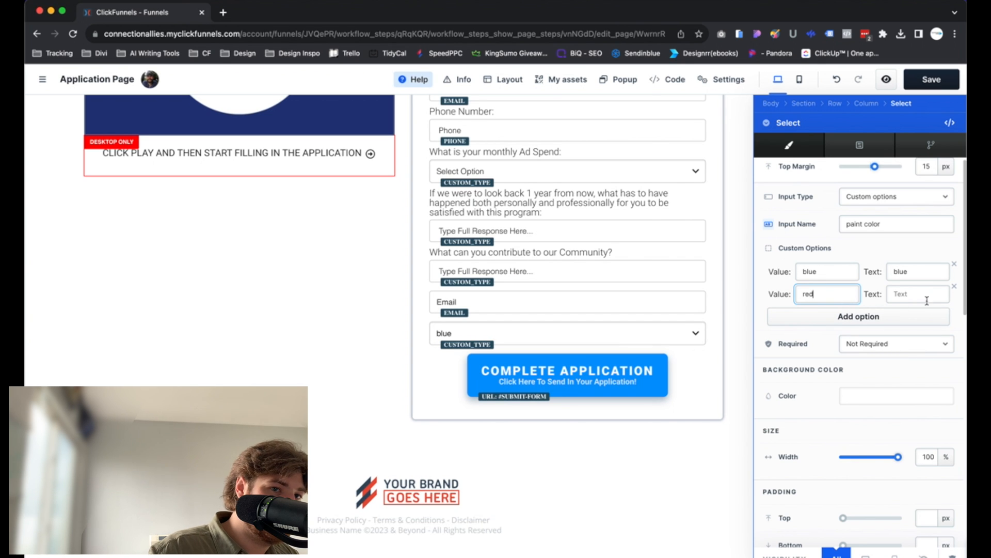
type("red")
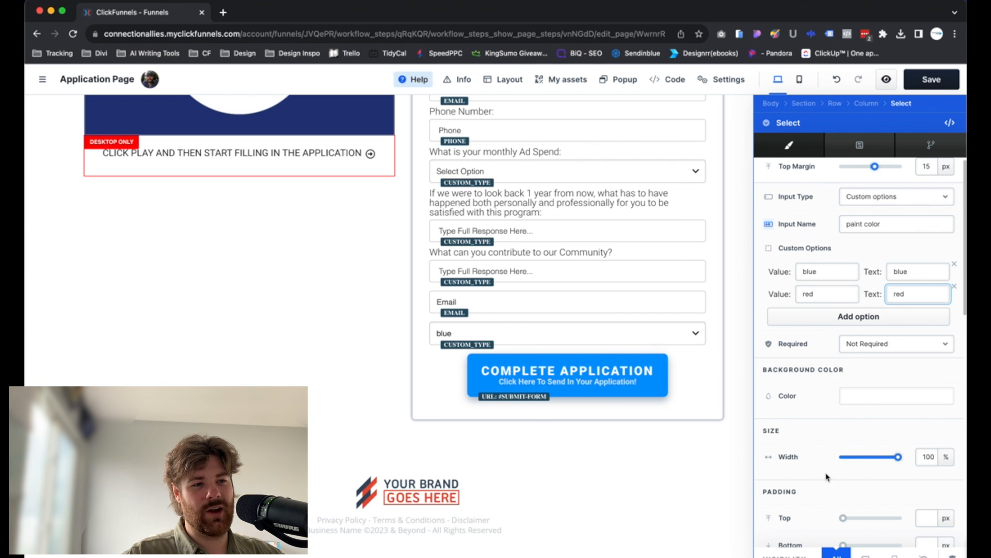
scroll("down", 3)
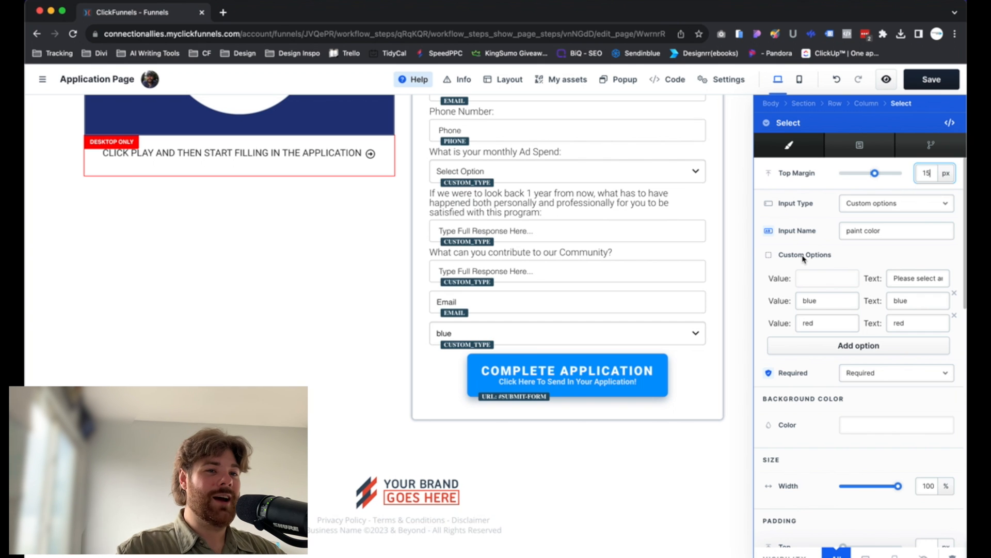
mouse_move(695, 430)
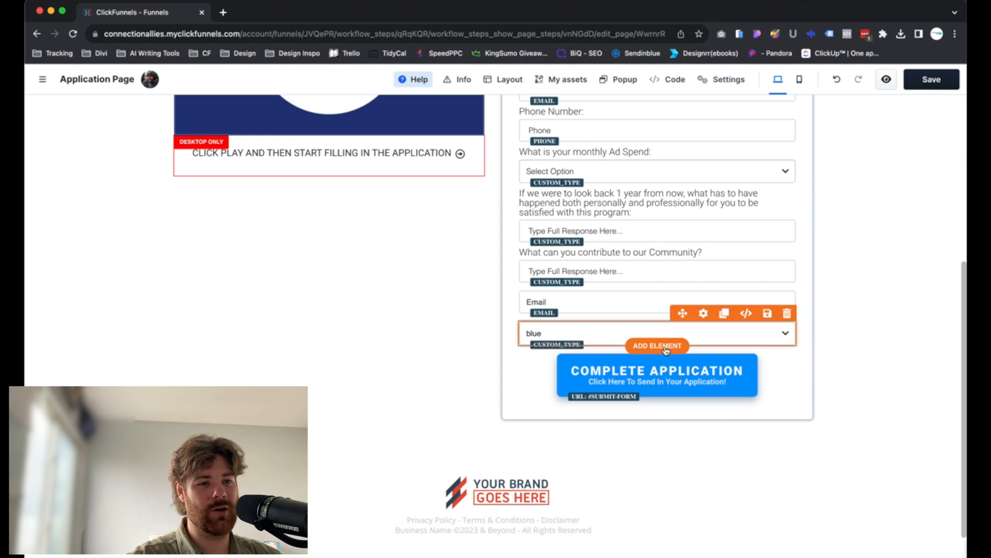
Add an Input below the select and set its Input Type to Custom Type.
left_click(657, 346)
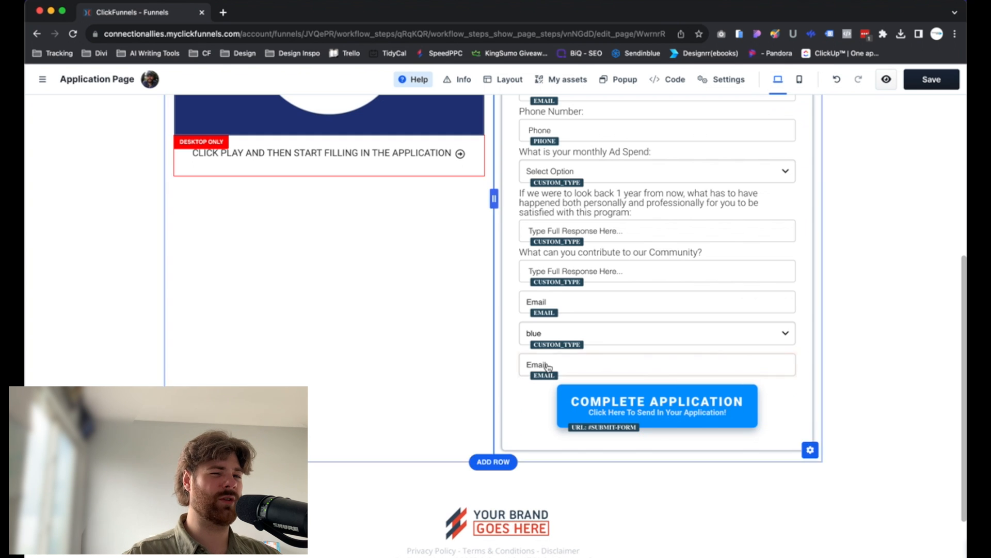
left_click(536, 365)
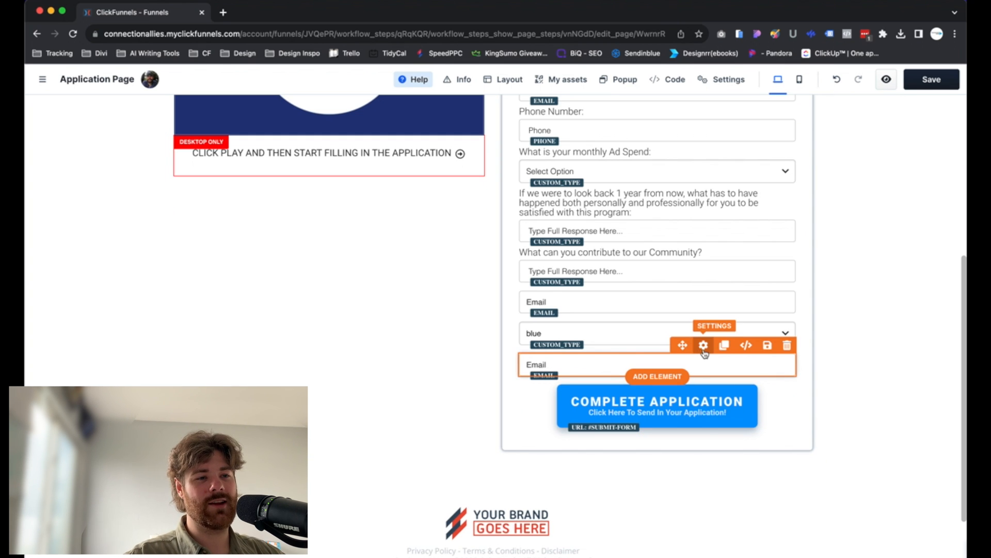
left_click(704, 345)
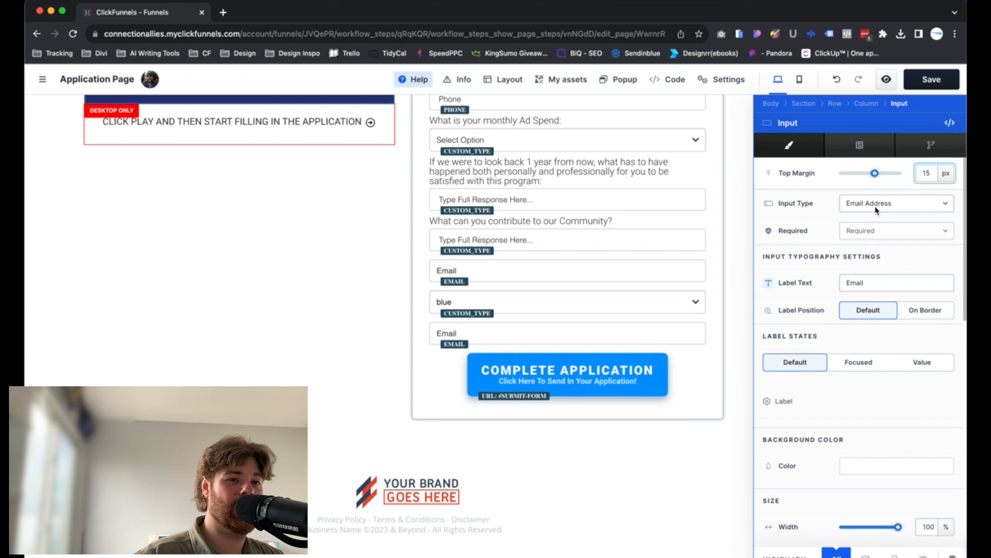
left_click(896, 204)
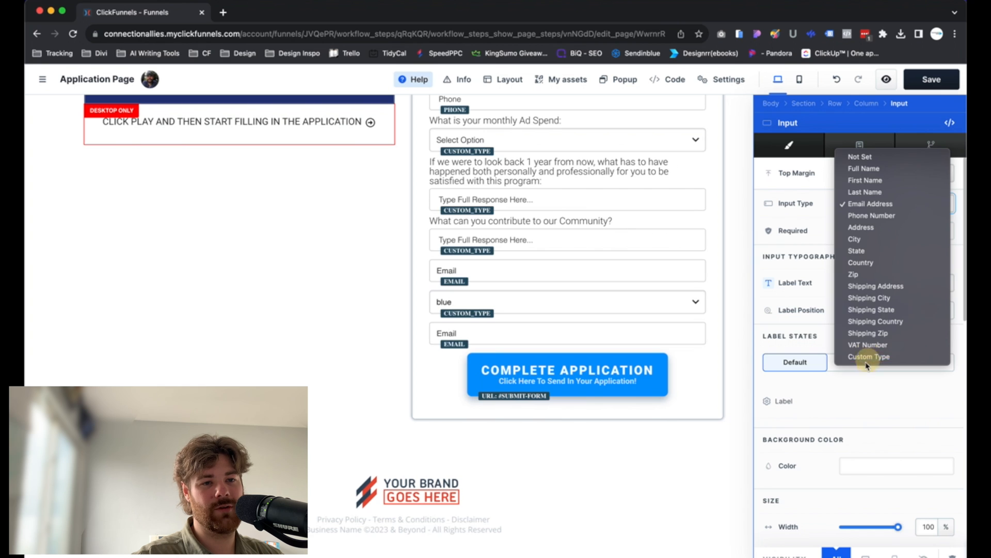
left_click(869, 356)
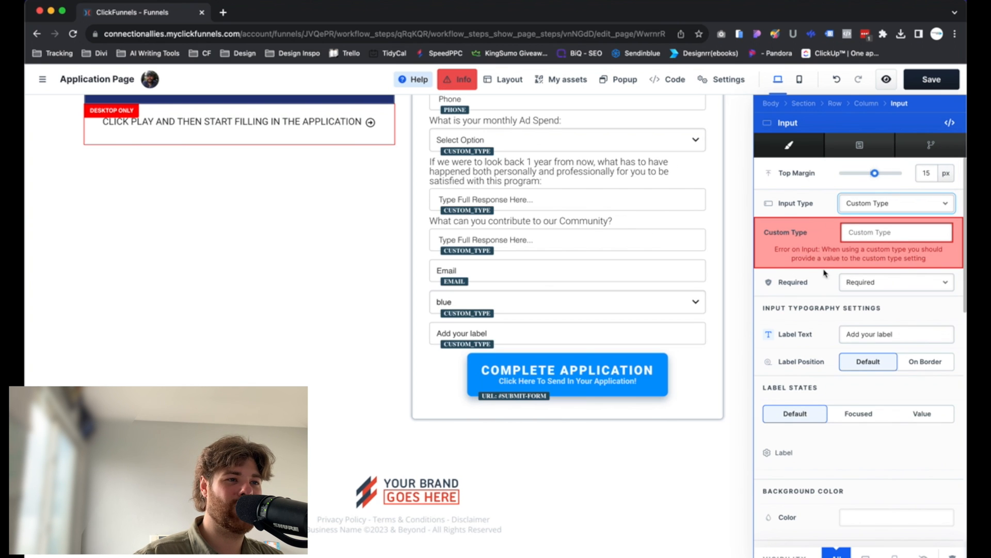
Name the custom type 'Workout frequency' and keep the field Required.
scroll("down", 3)
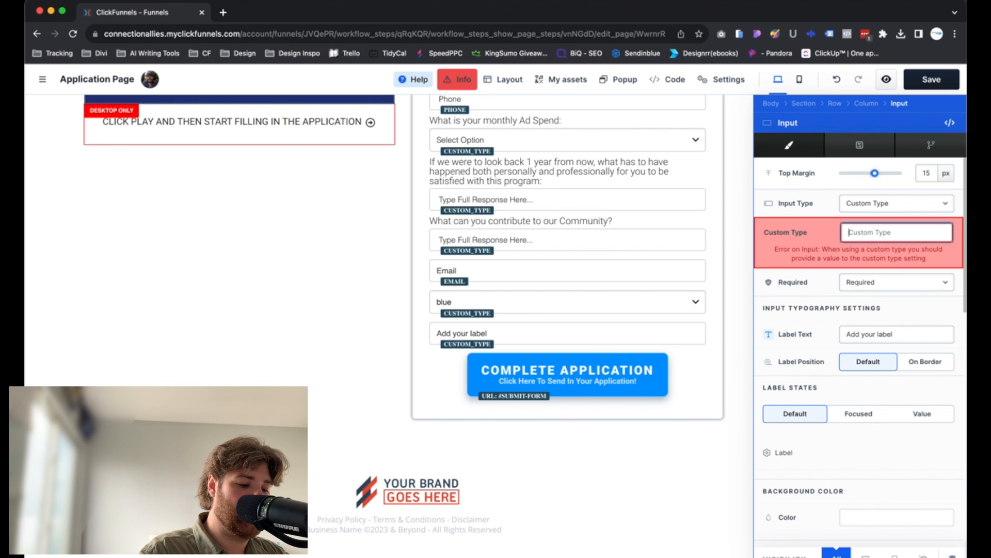
type("Workout")
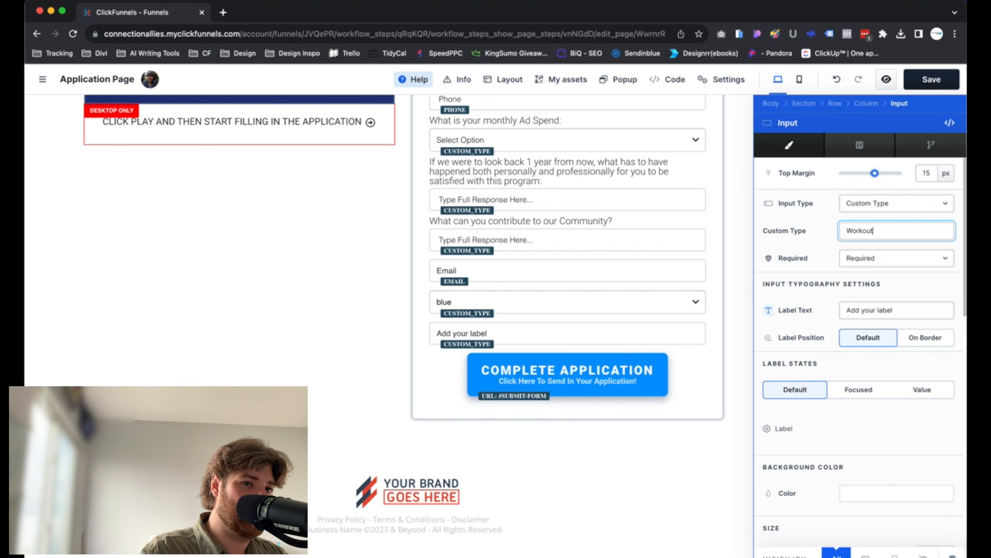
type("frequency")
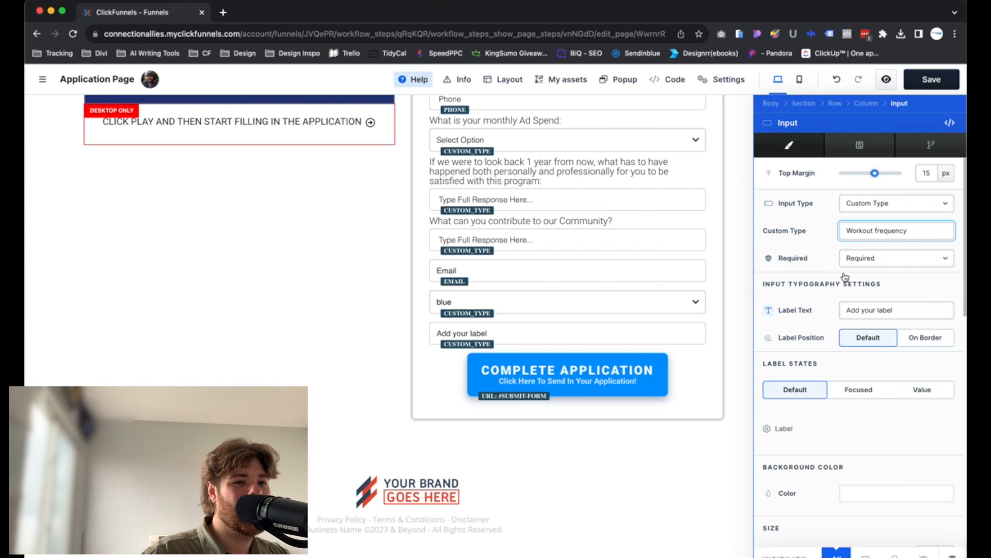
left_click(895, 257)
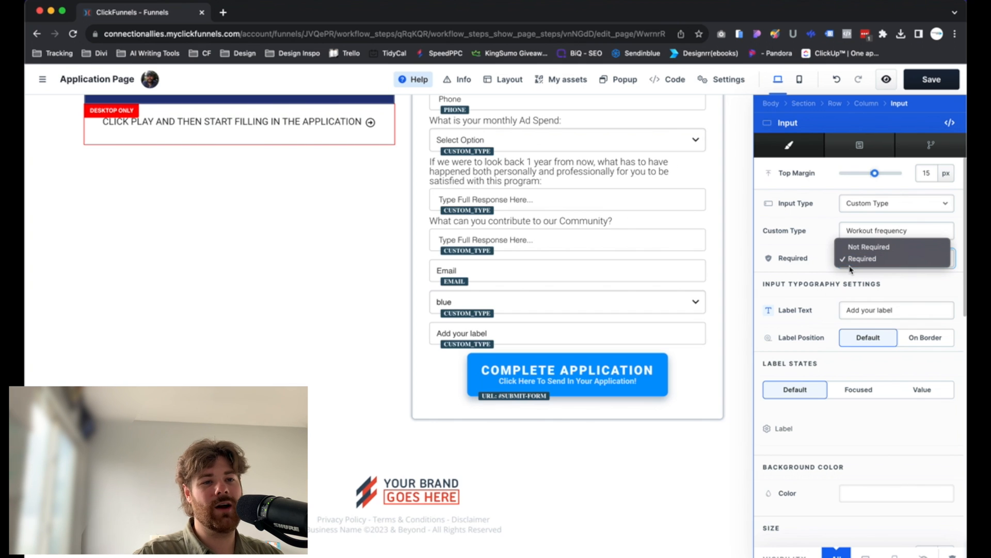
mouse_move(868, 247)
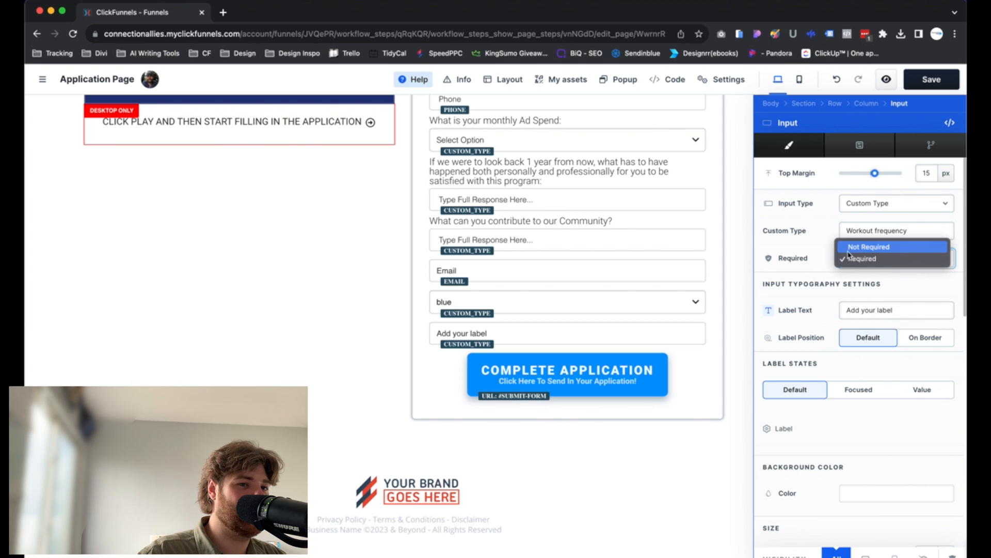
left_click(861, 259)
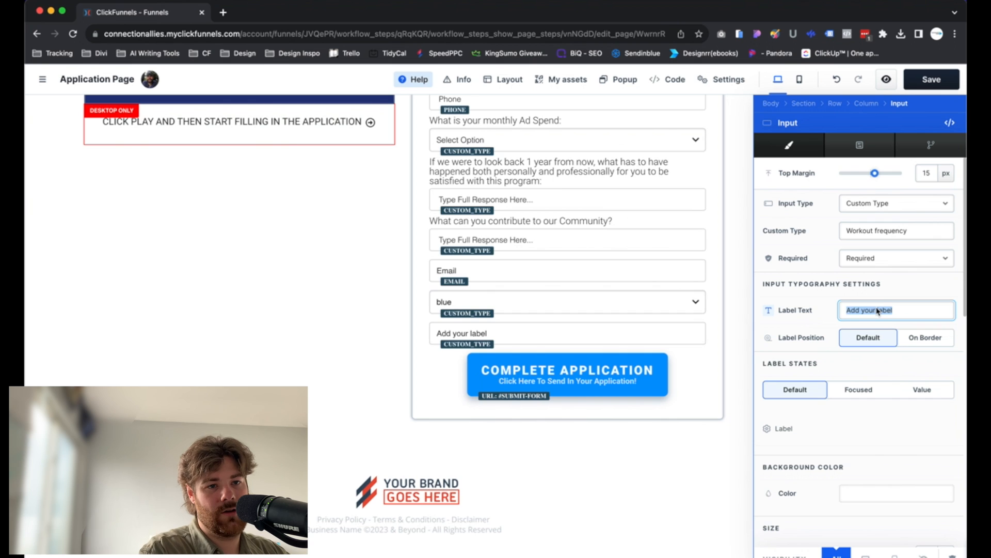
Label the Workout frequency field 'how many times do you work out?' and close its settings.
type("heter")
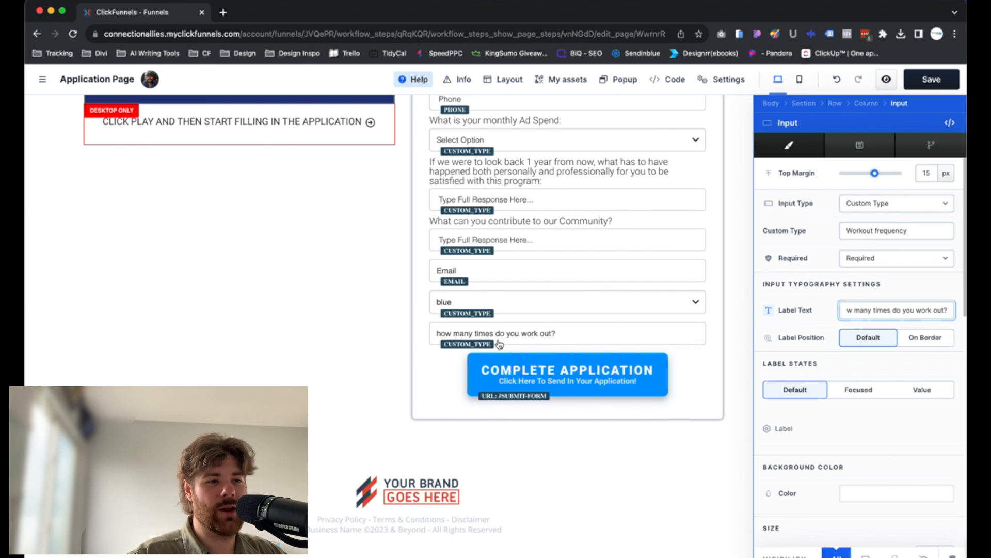
mouse_move(537, 353)
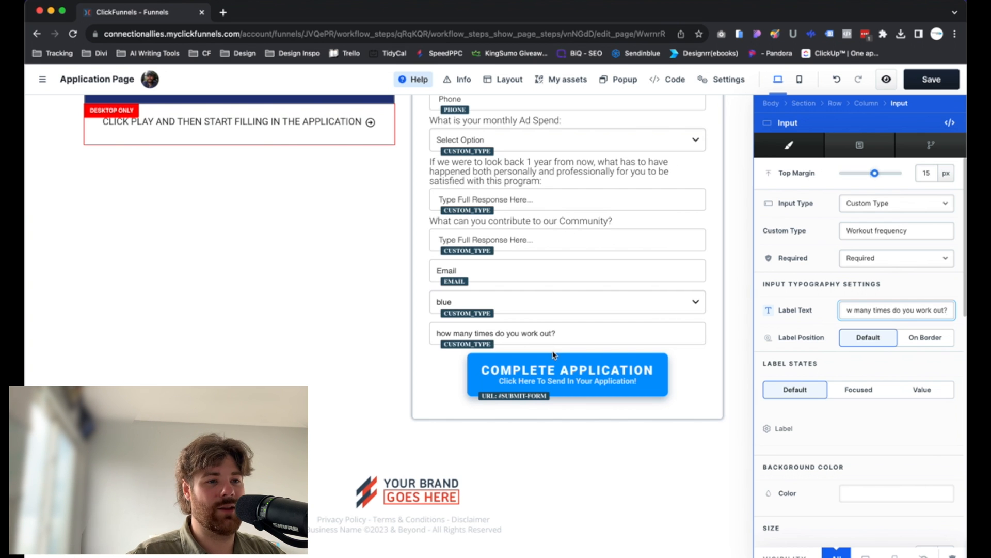
mouse_move(506, 338)
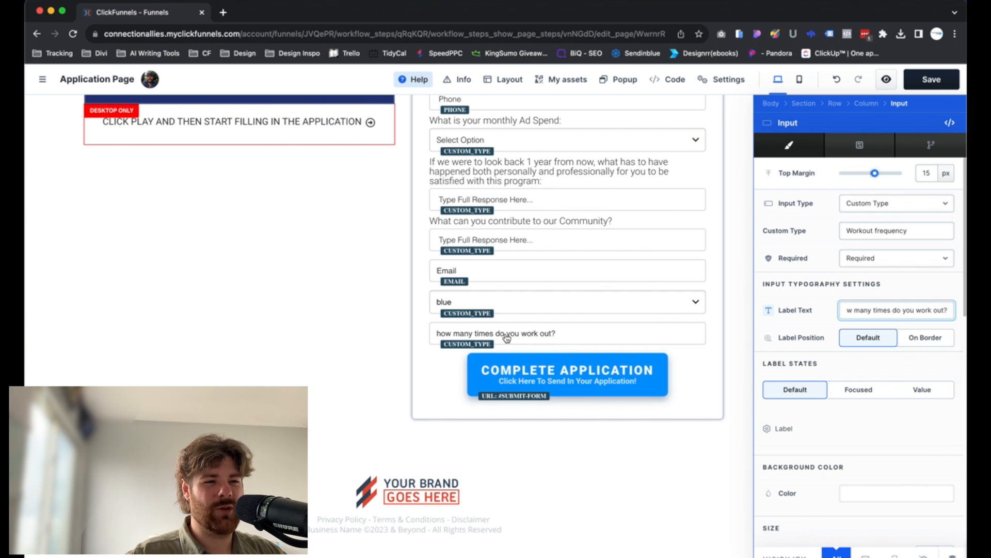
mouse_move(796, 324)
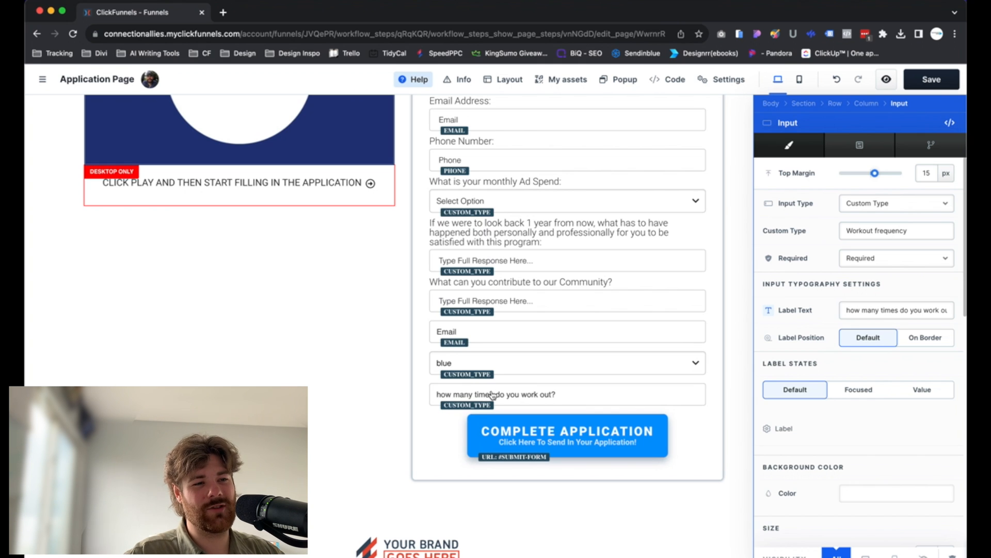
mouse_move(486, 396)
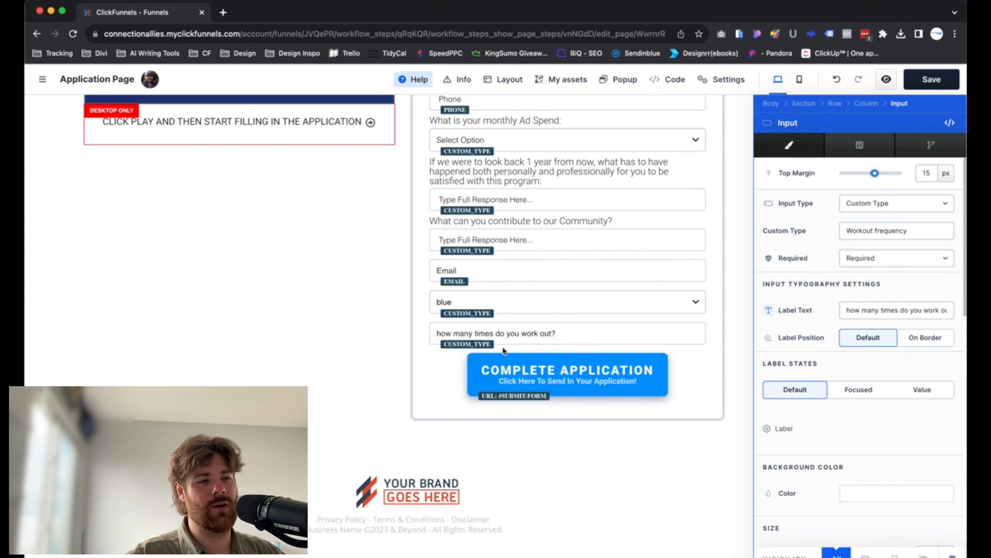
scroll("down", 3)
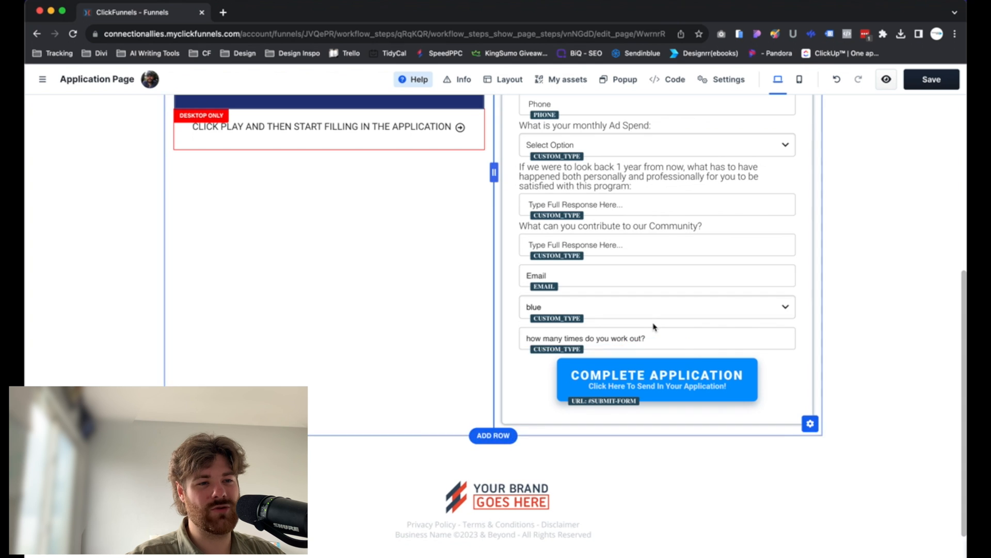
Add a Checkbox Input below the workout question and set it to Custom Type.
left_click(656, 349)
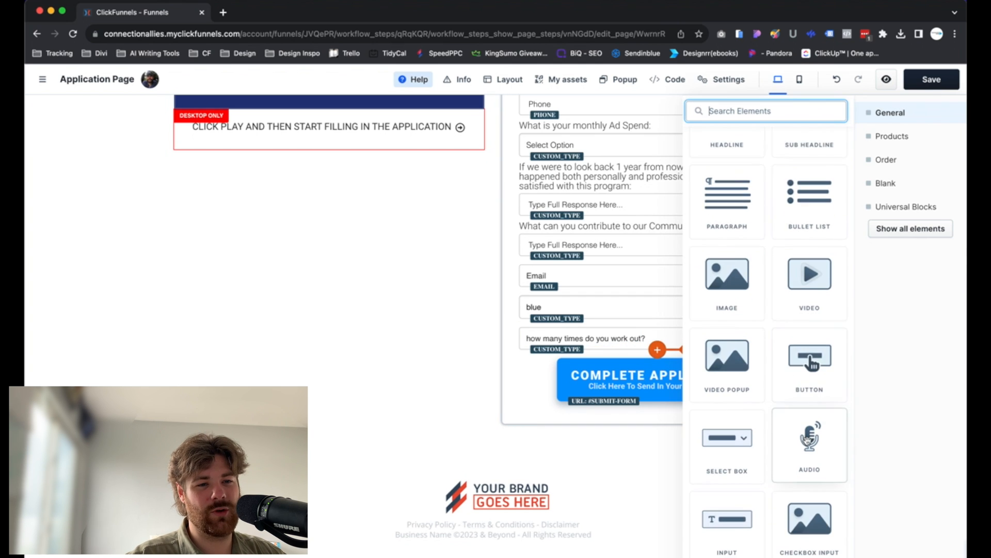
scroll("down", 3)
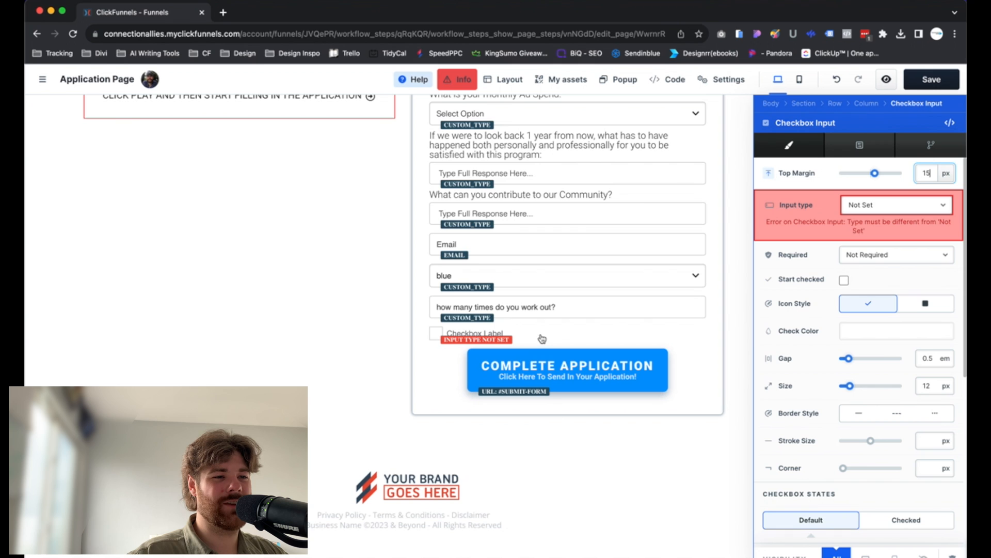
mouse_move(853, 243)
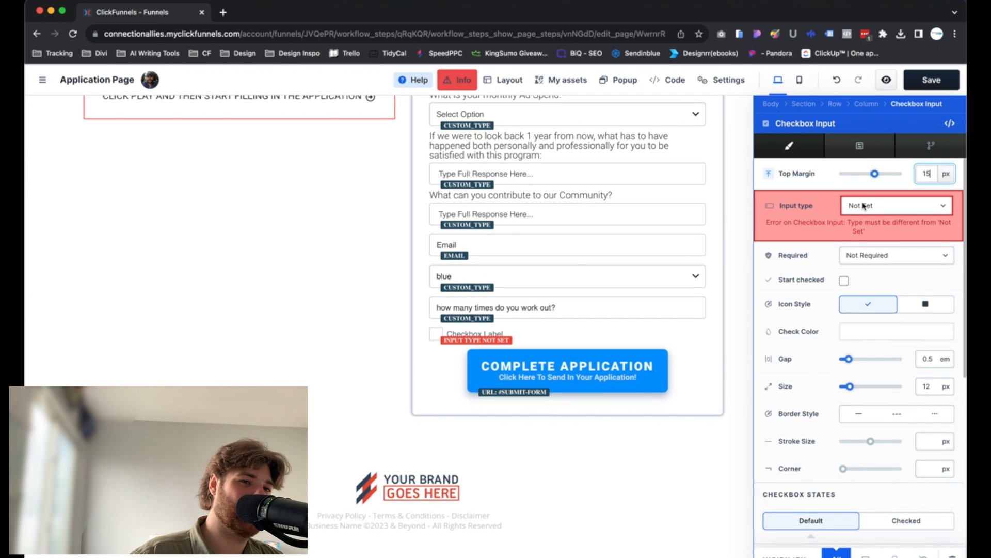
left_click(895, 204)
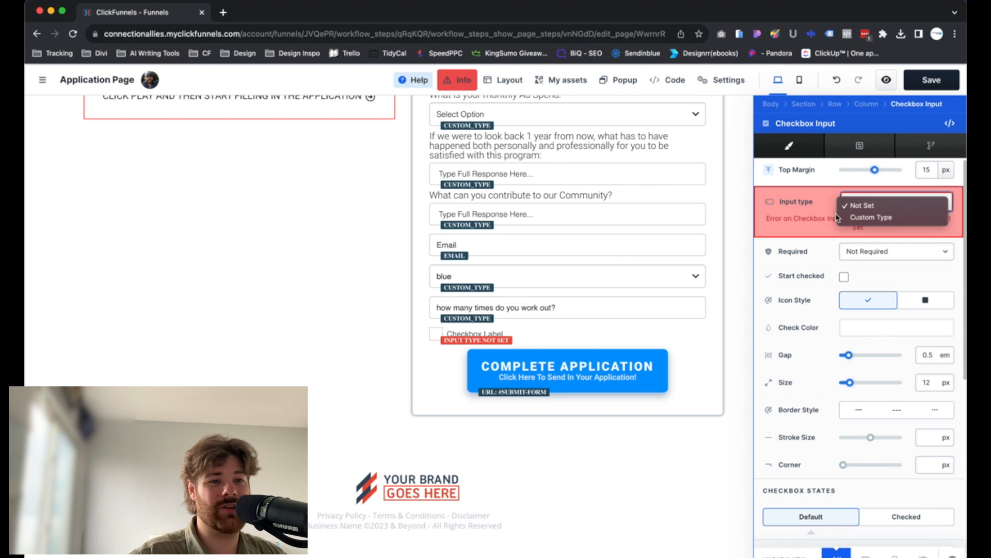
left_click(872, 217)
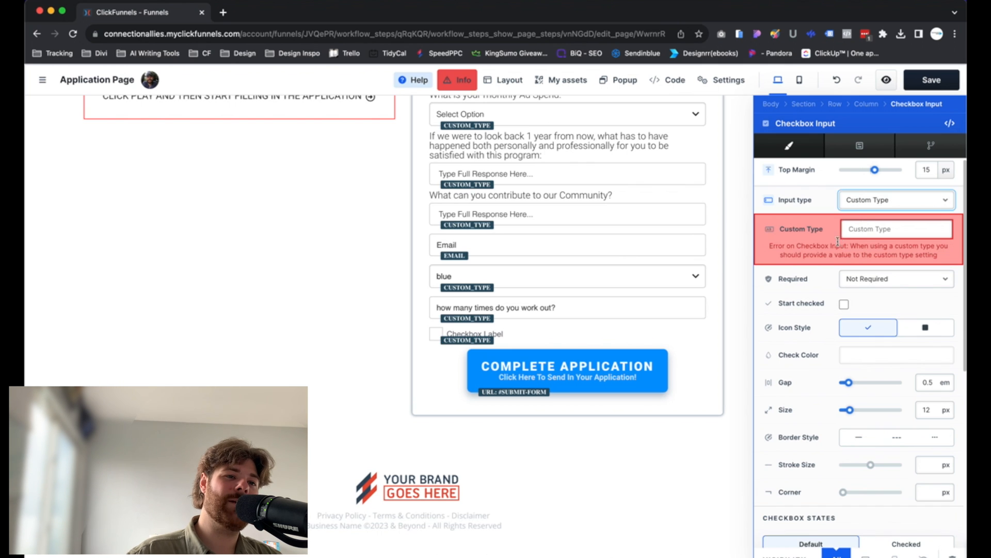
Name the custom type 'privacy checkbox' and leave Start checked off after toggling it.
left_click(895, 229)
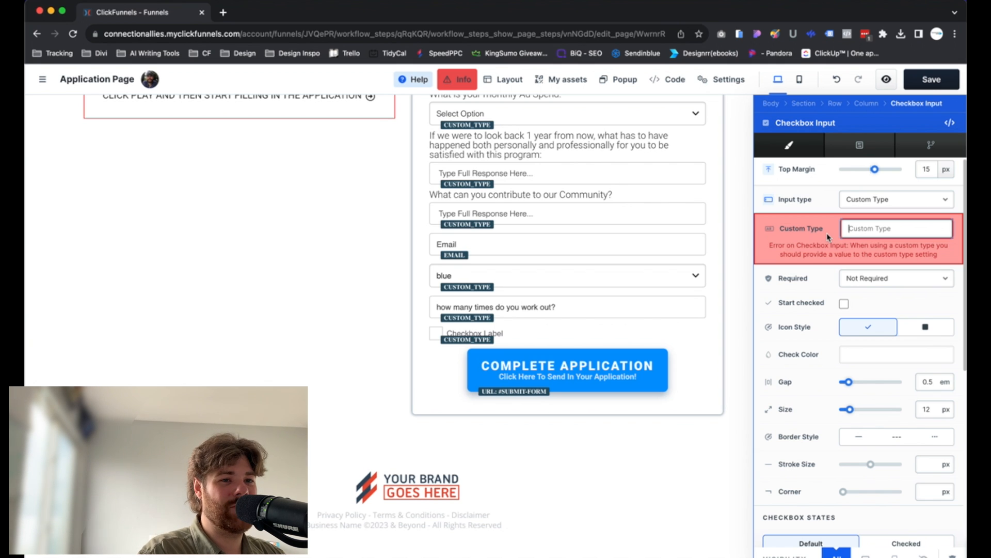
type("privacy checkbox")
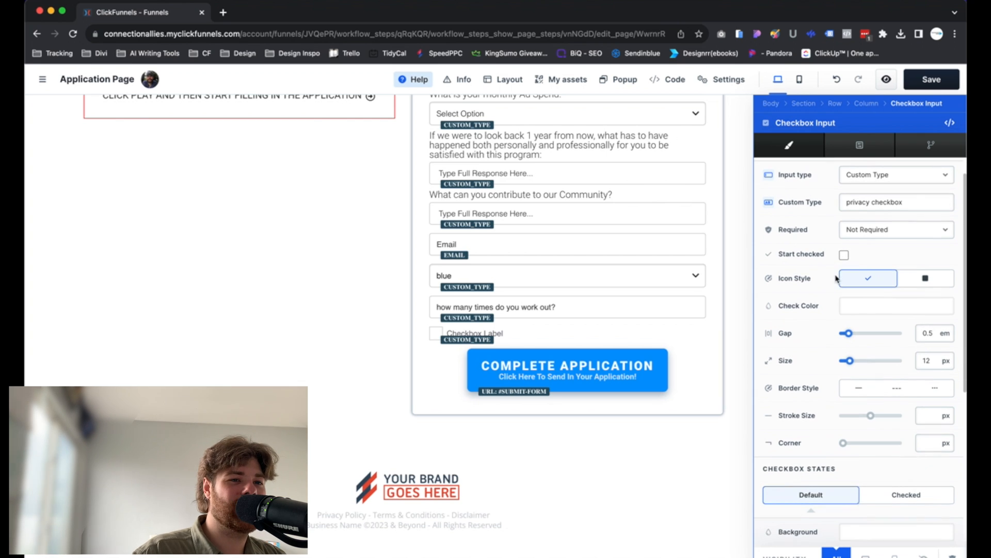
left_click(844, 255)
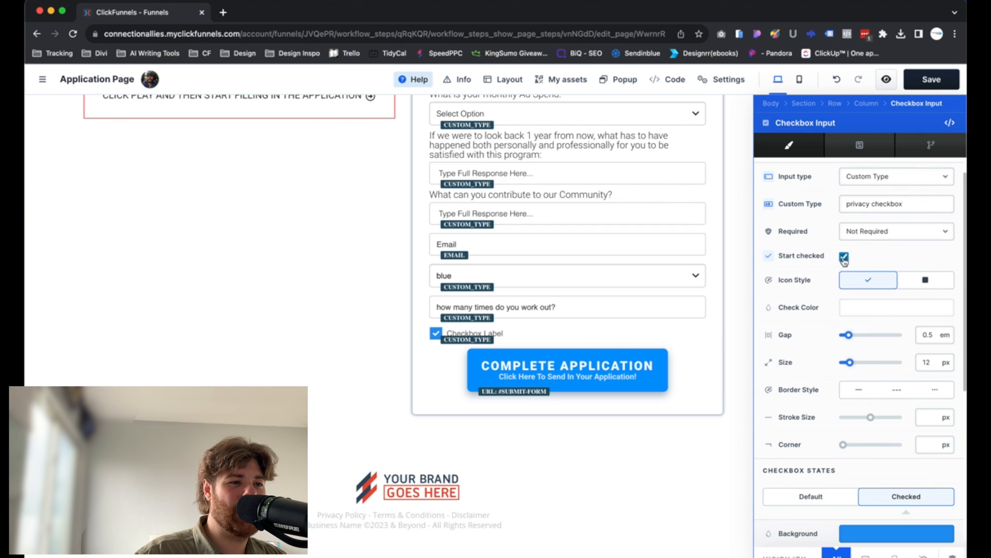
left_click(844, 258)
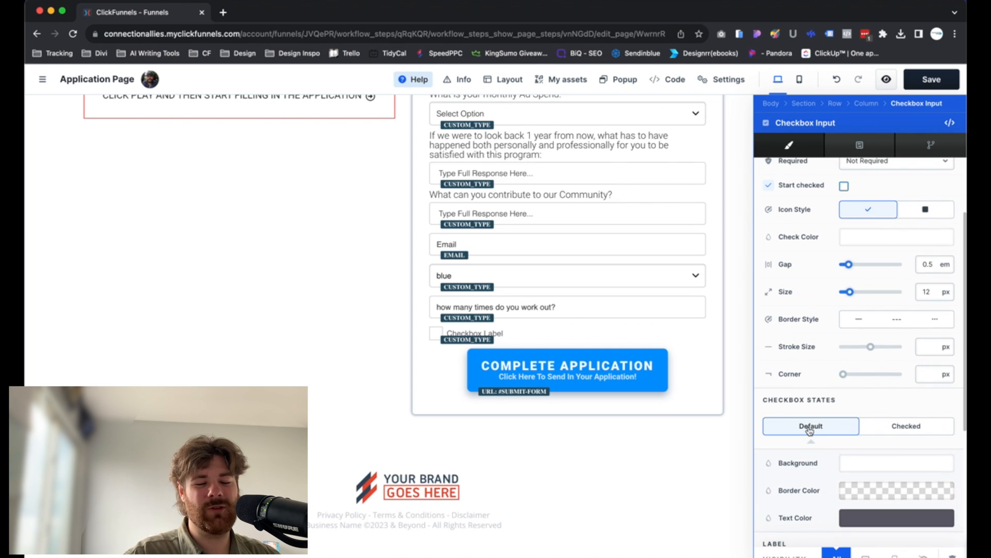
Adjust the checkbox Stroke Size slider and bring it back down.
scroll("down", 3)
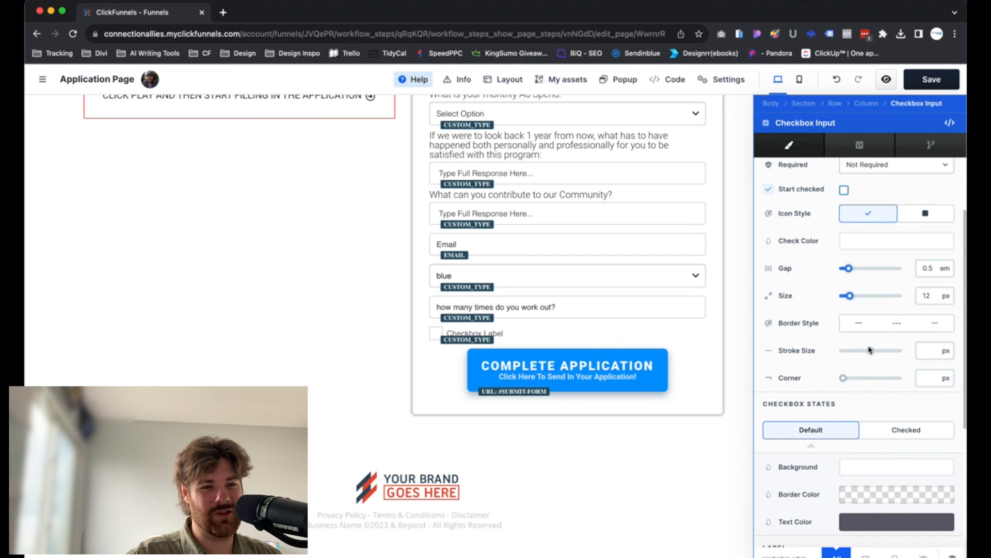
left_click_drag(843, 350, 853, 349)
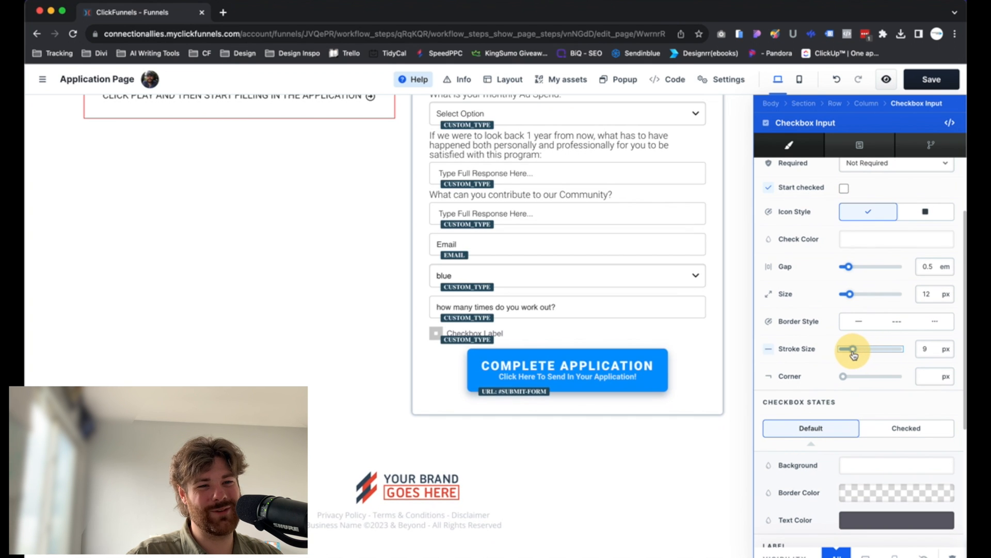
left_click_drag(850, 350, 854, 349)
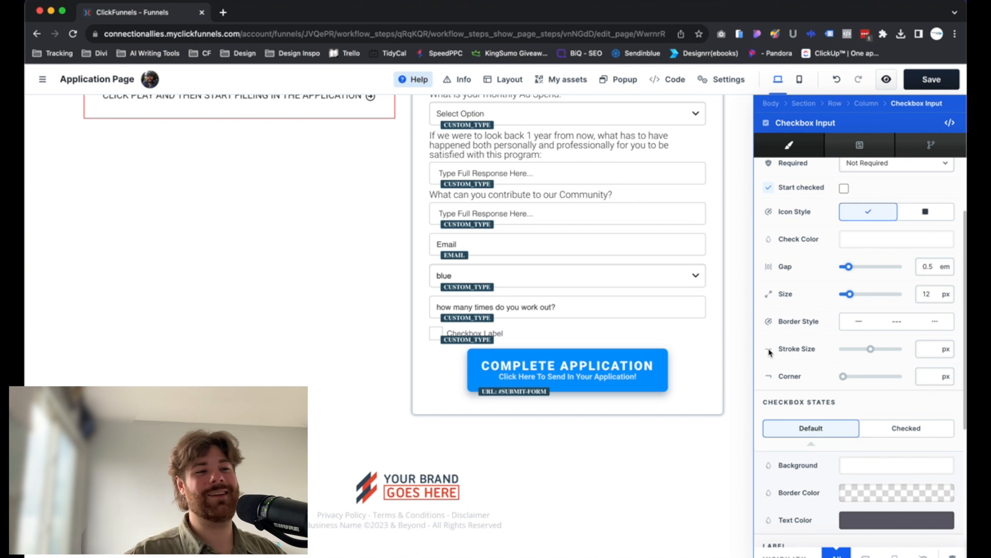
mouse_move(729, 357)
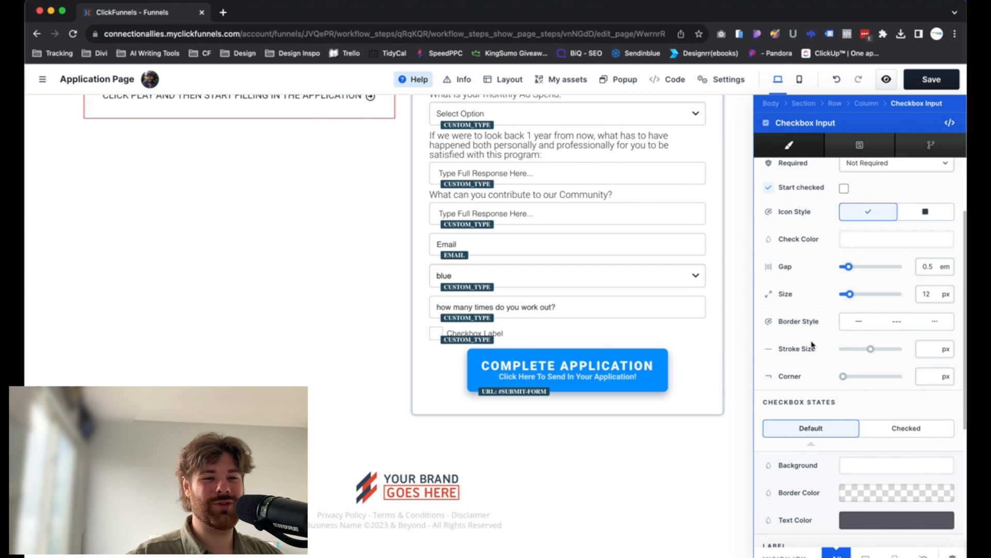
Bring up the Add Element panel under the checkbox and browse its categories.
scroll("down", 3)
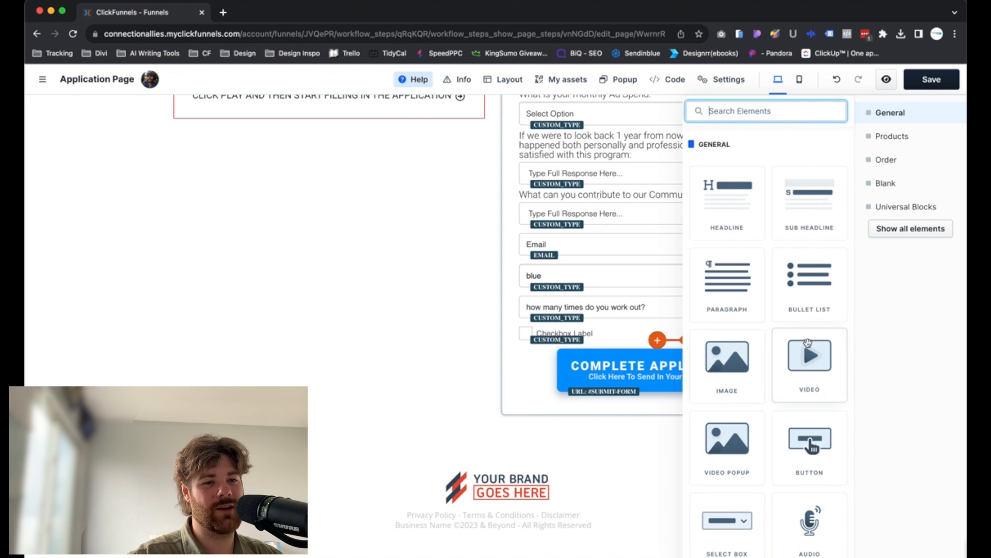
left_click(886, 159)
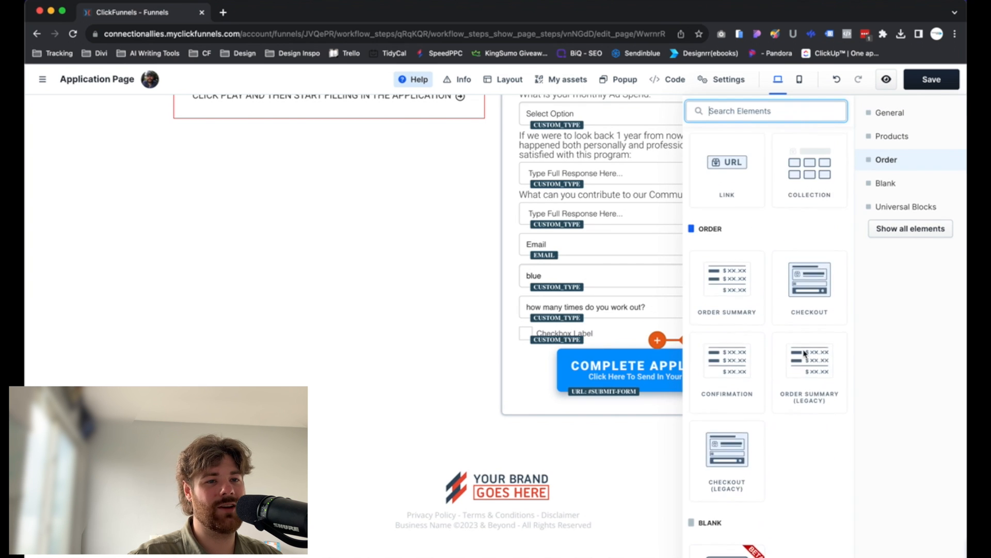
left_click(889, 113)
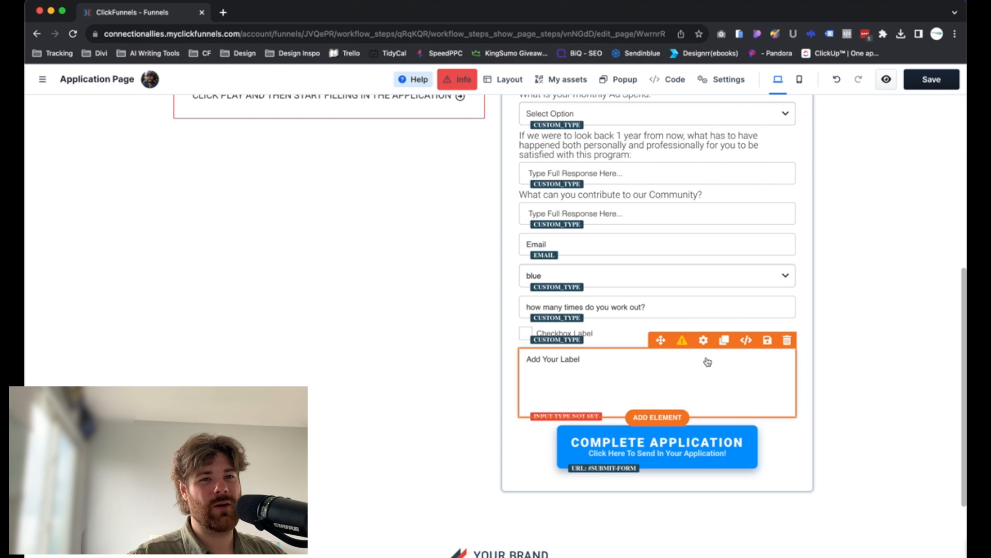
Set the new text area's input type to Custom Type named 'why accapted'.
left_click(703, 340)
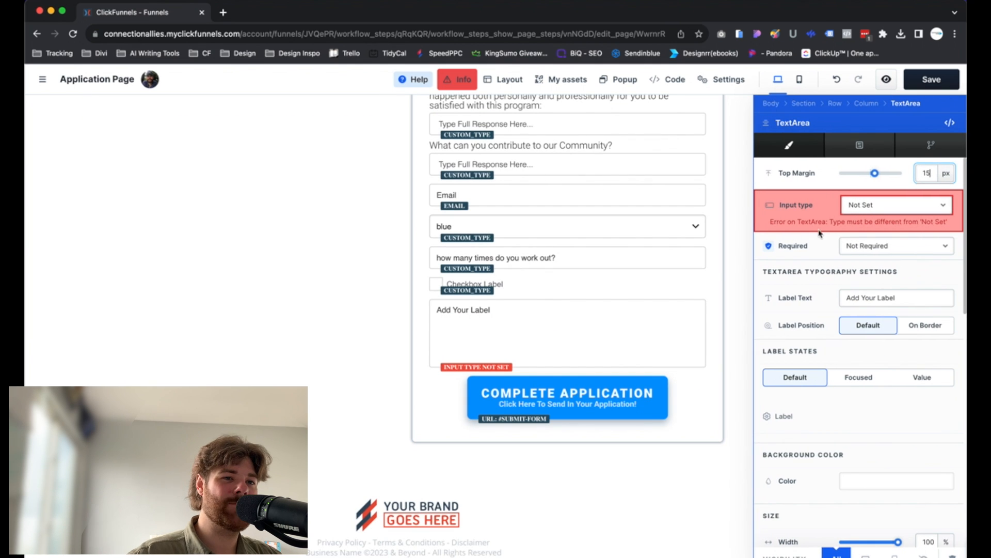
mouse_move(850, 210)
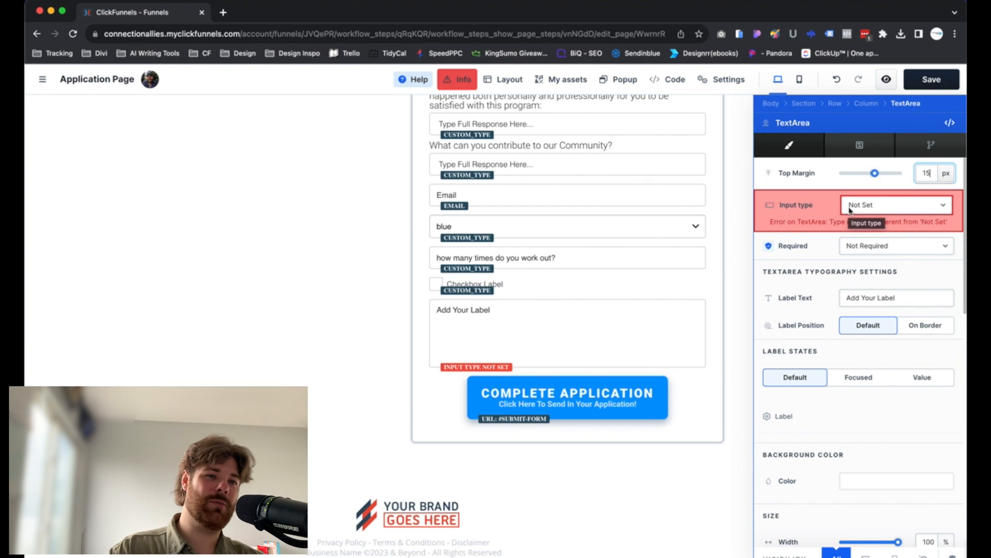
left_click(895, 204)
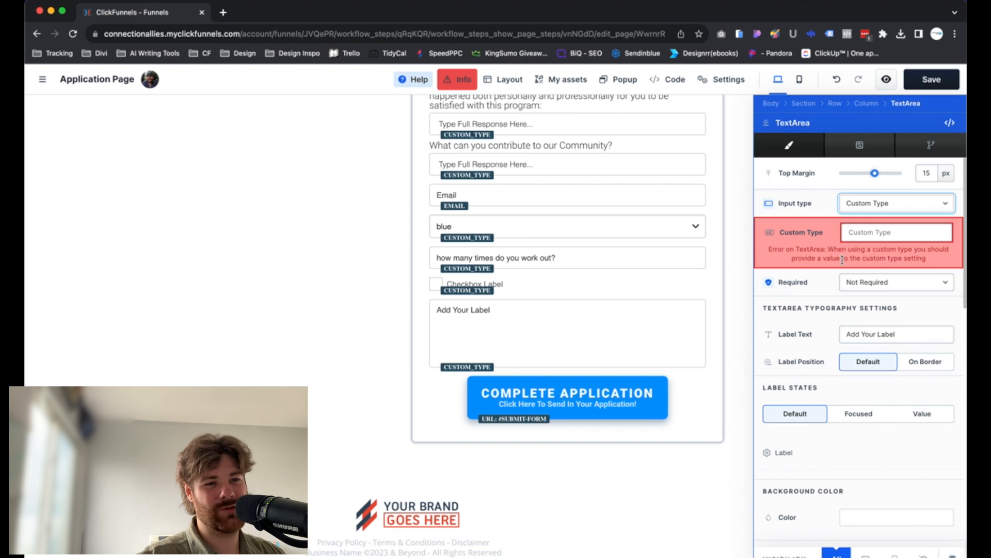
left_click(897, 232)
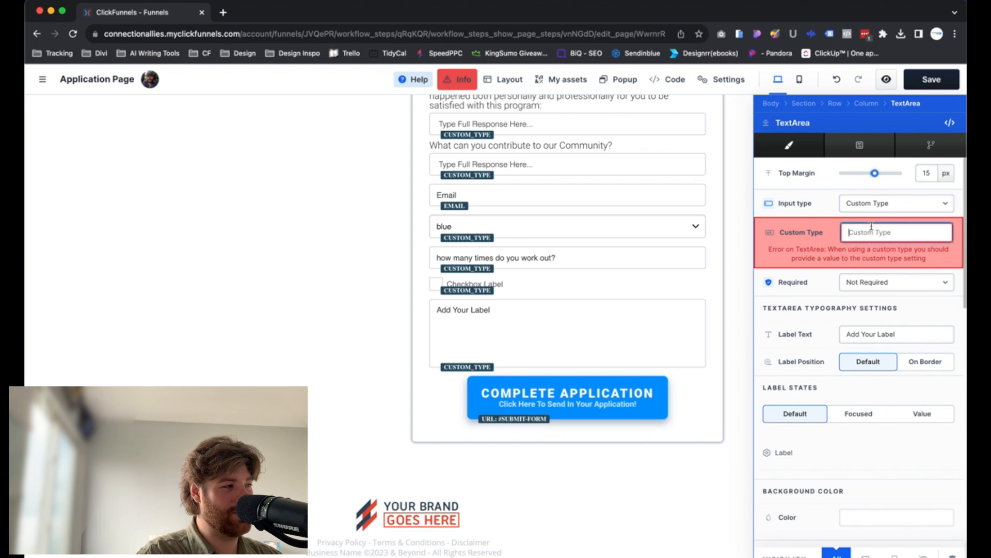
type("why shou")
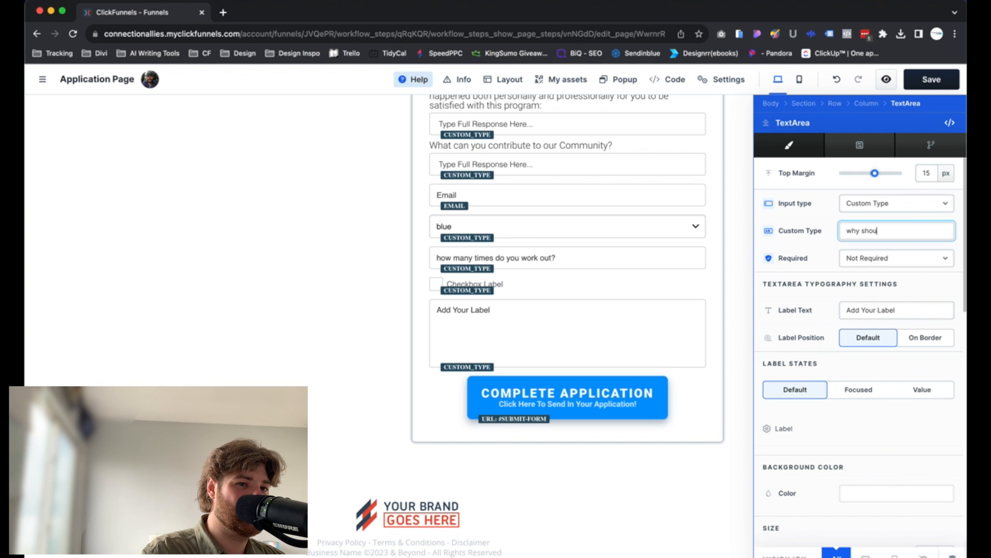
type("l")
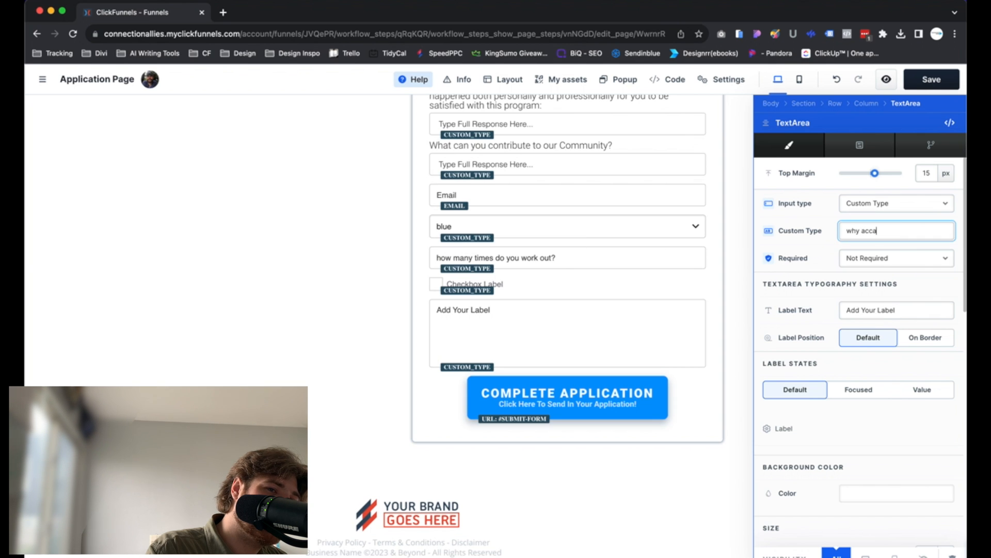
type("pted")
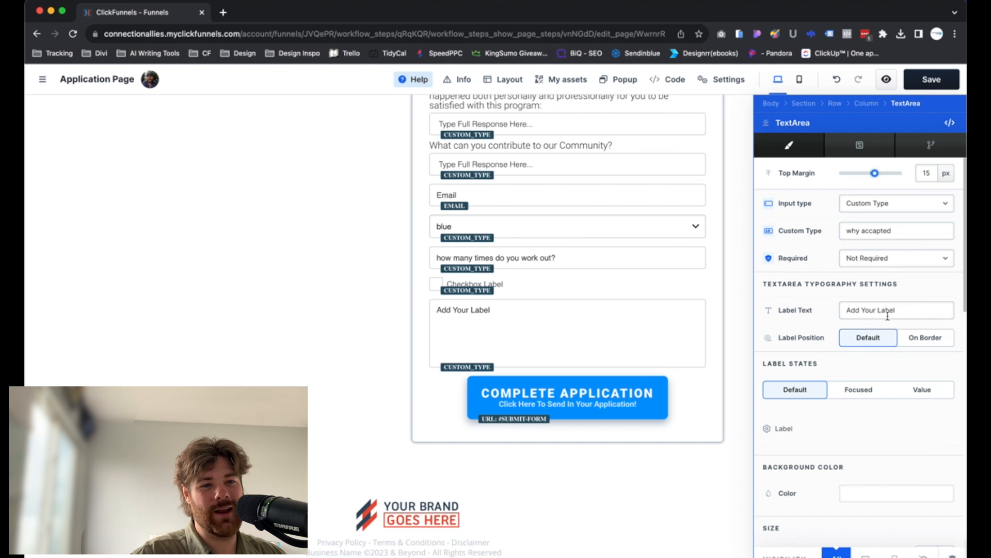
Replace the placeholder label with 'Why Do You Want To Join?'.
left_click(895, 310)
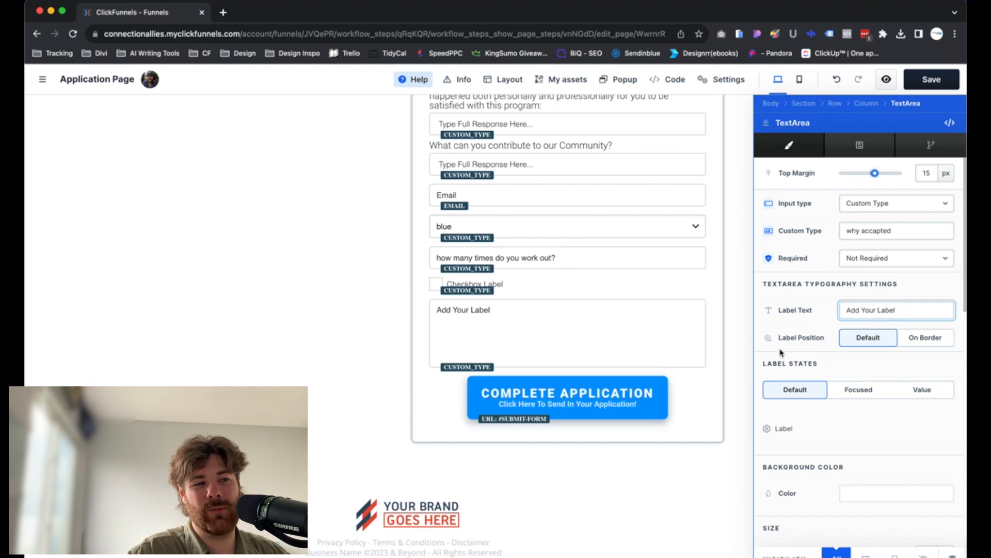
double_click(872, 310)
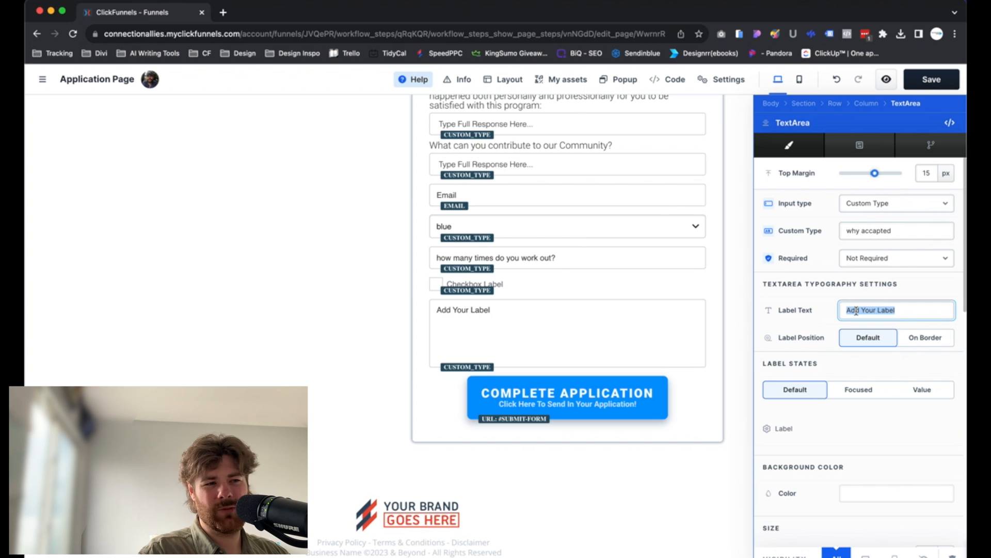
type("Whay")
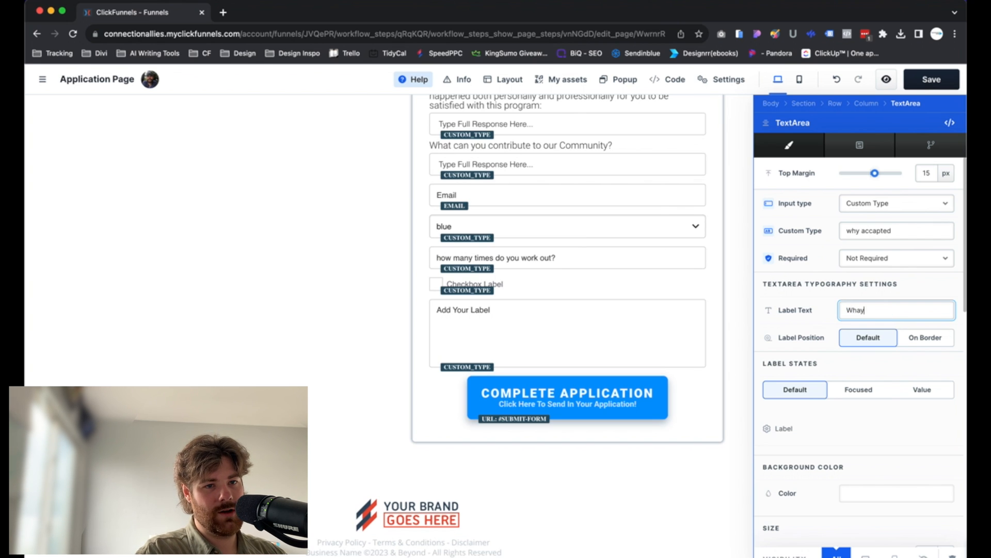
type("Why Do You Want To")
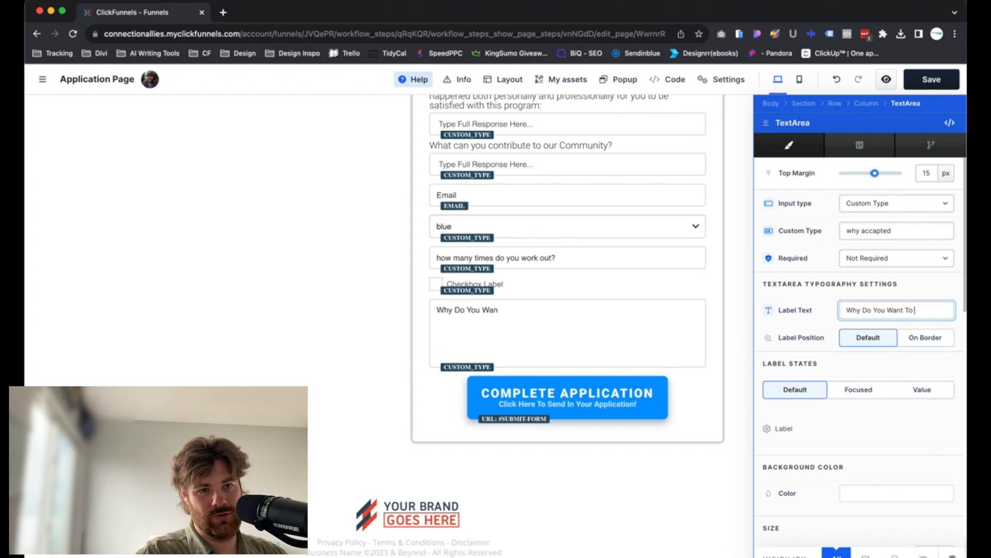
type("Join?")
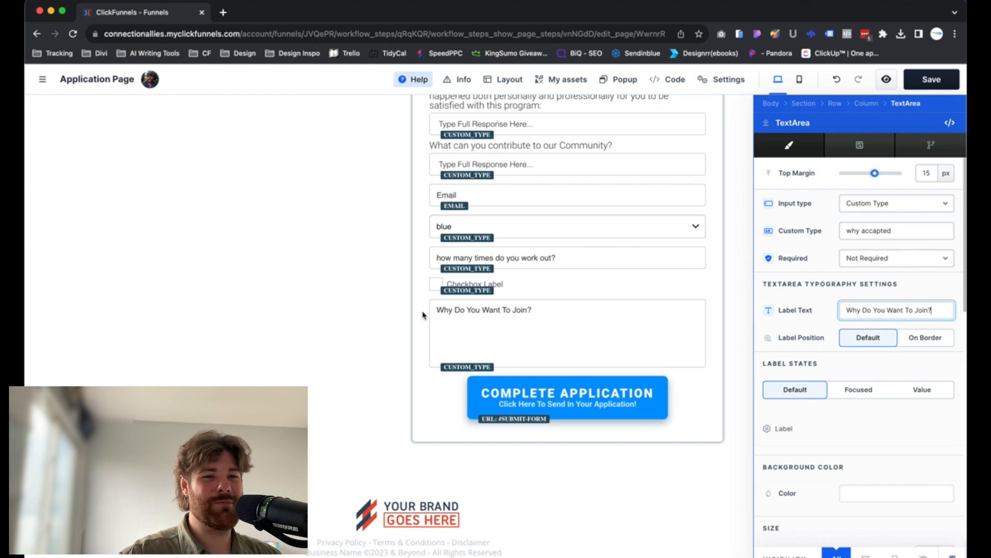
mouse_move(665, 389)
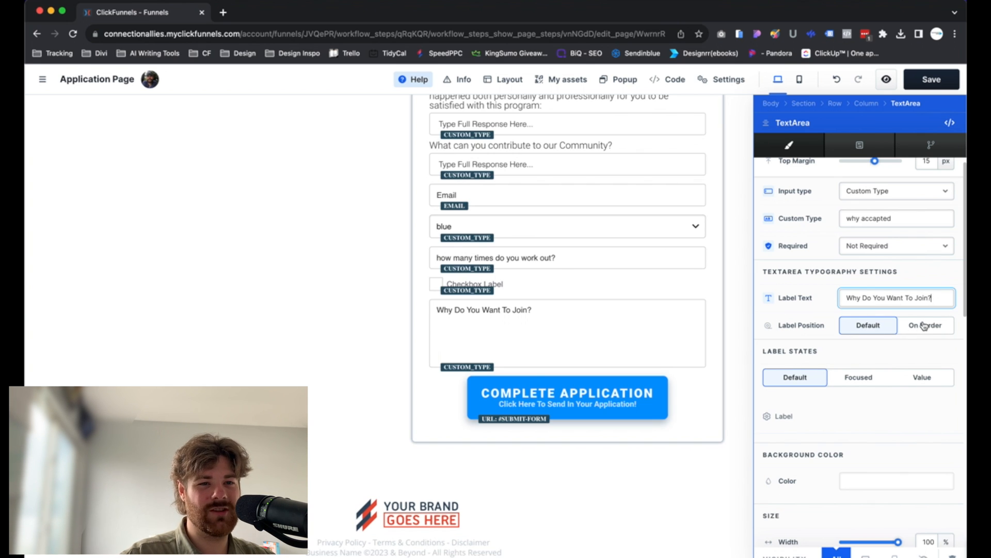
Set the textarea's label position to On Border.
left_click(925, 325)
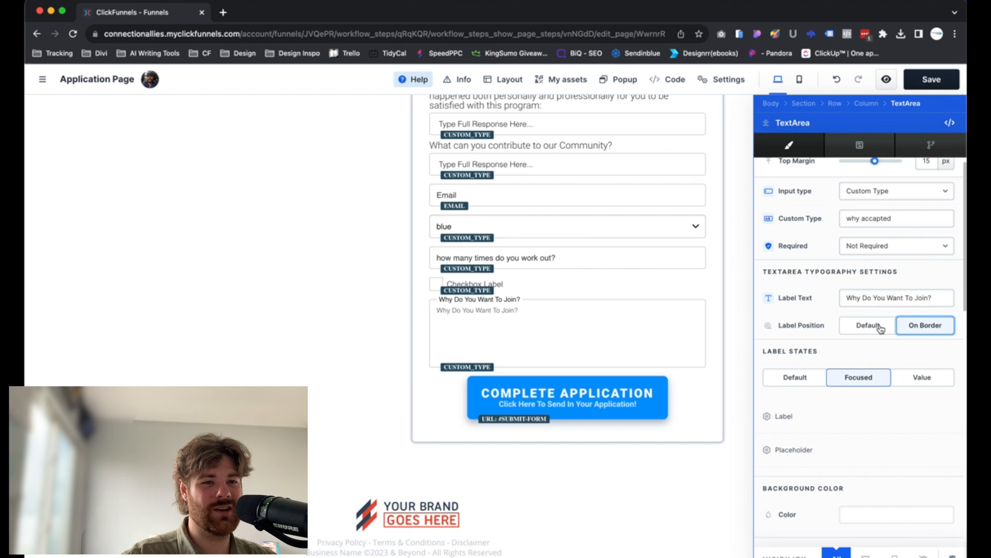
left_click(868, 325)
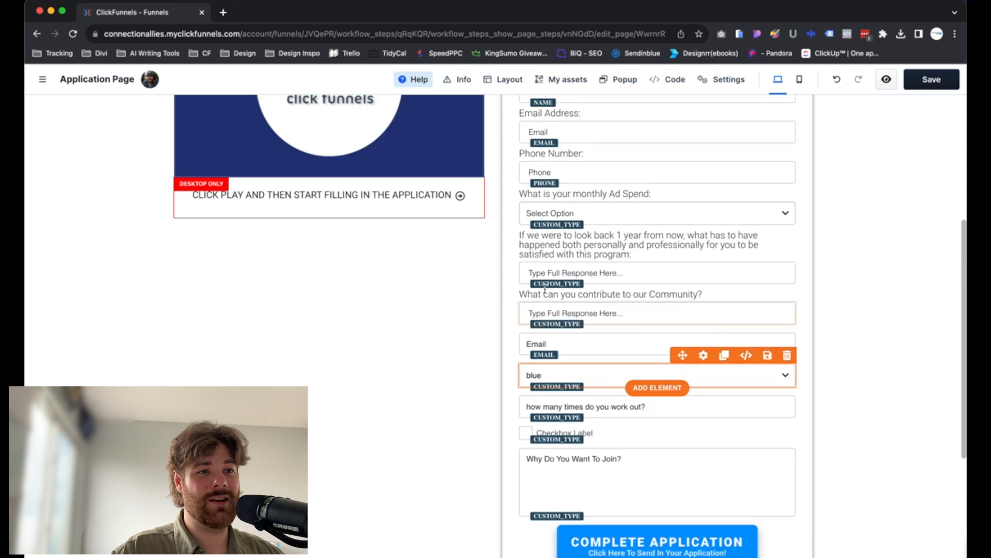
Save the application page and dismiss the save-problem warning.
scroll("up", 3)
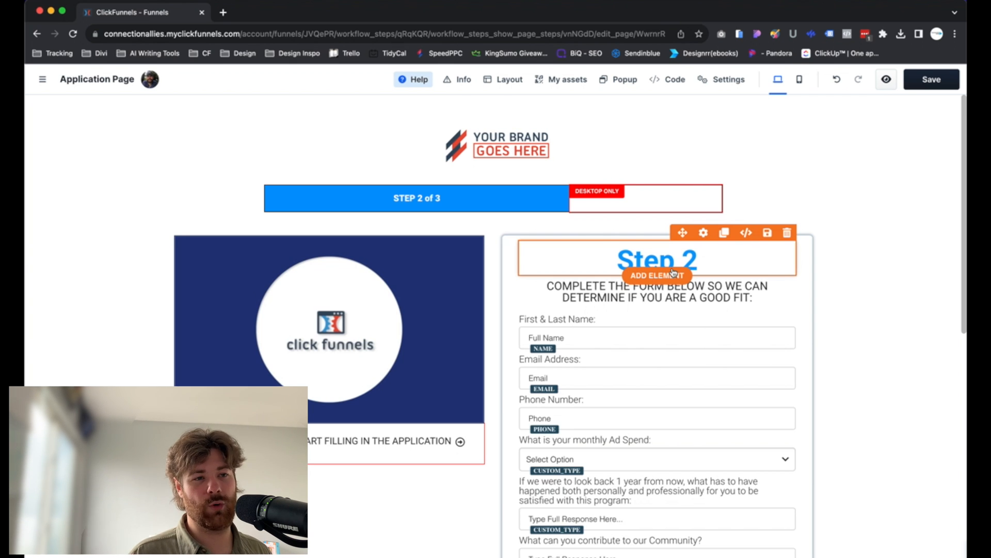
scroll("down", 3)
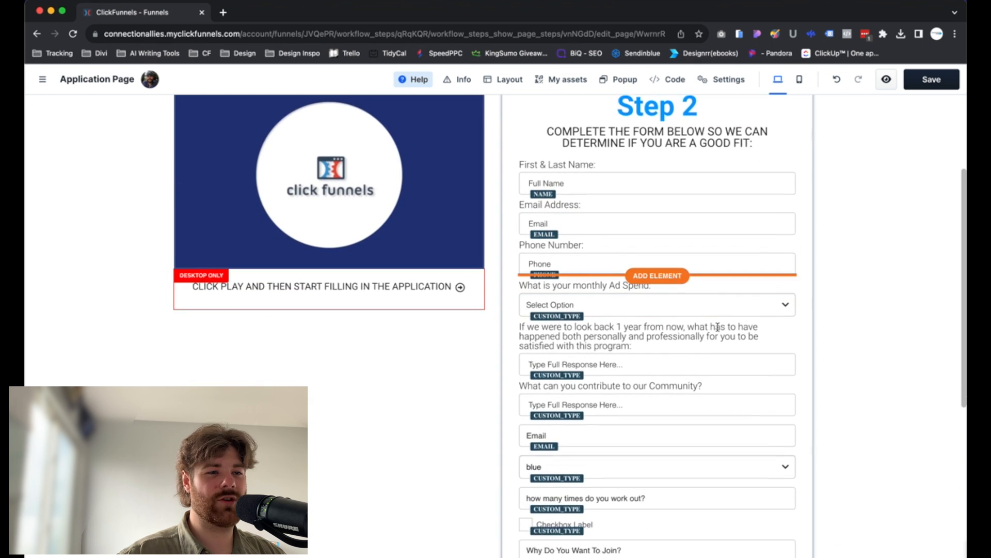
scroll("down", 3)
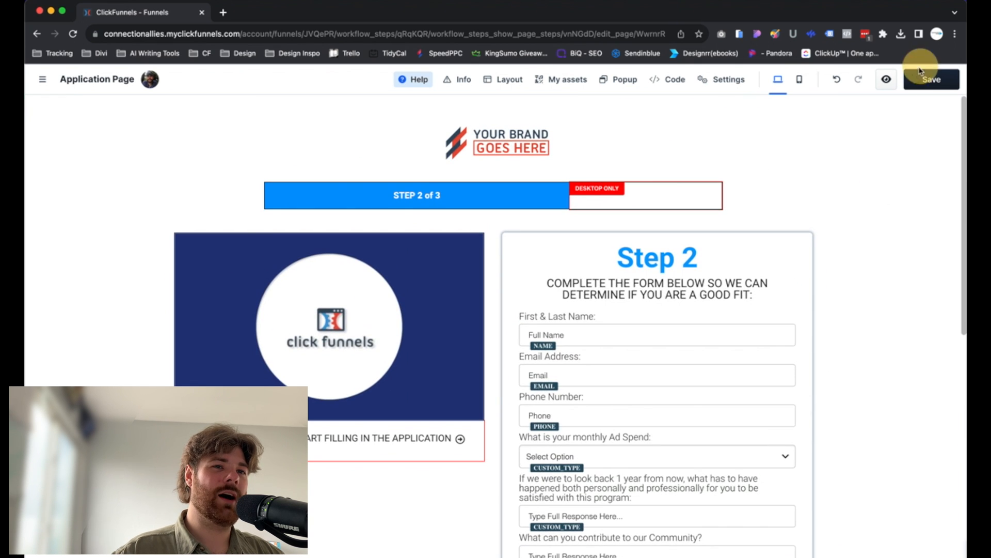
left_click(931, 80)
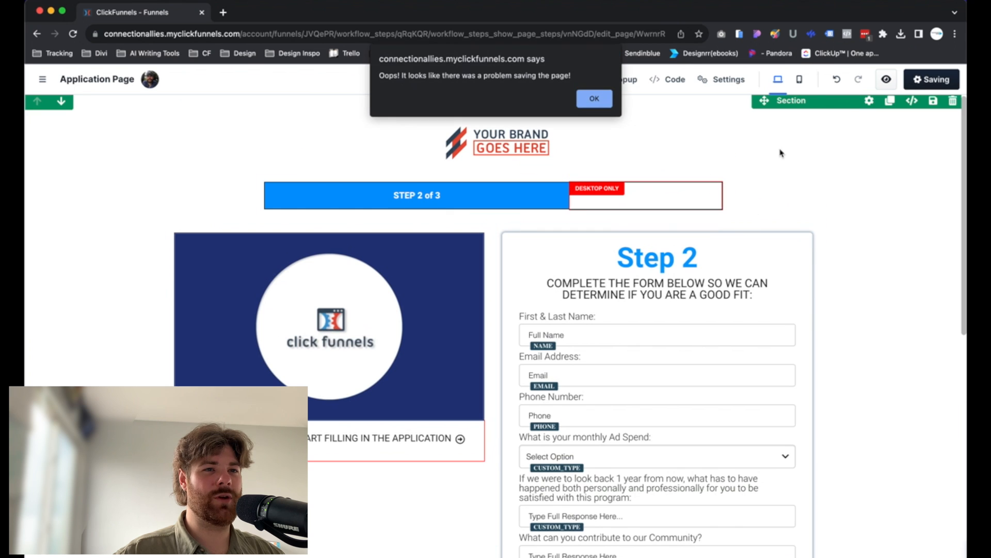
left_click(593, 99)
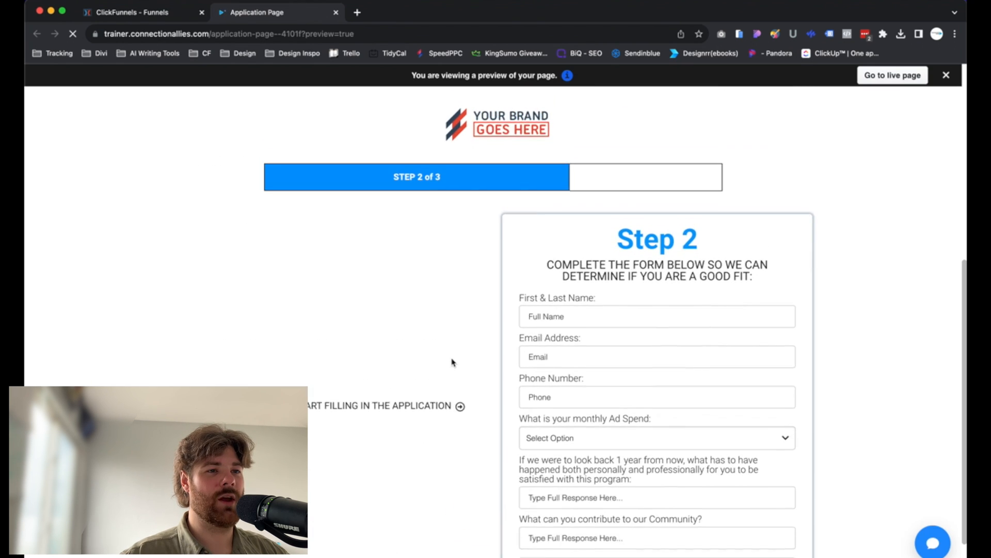
Review the submitted test application in the preview and return to the ClickFunnels account.
scroll("down", 3)
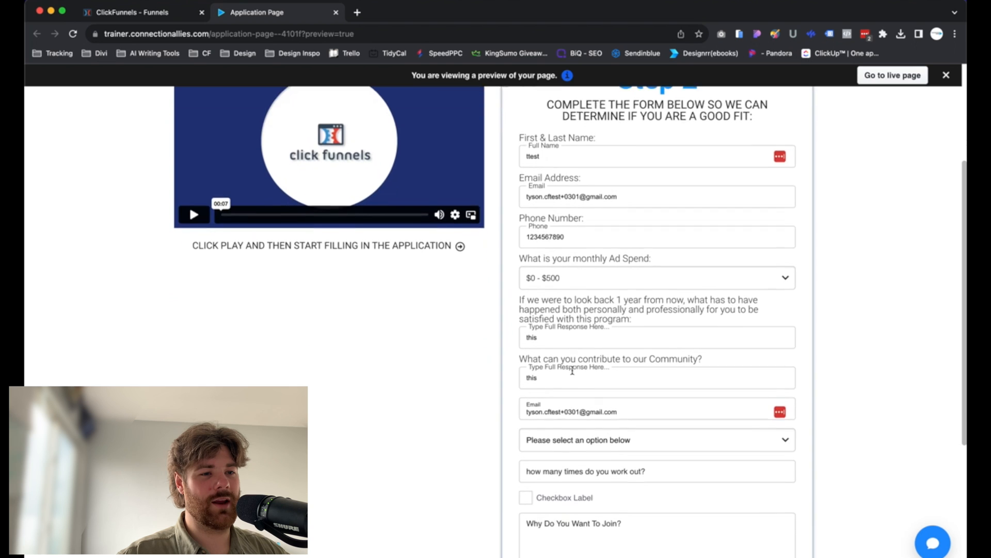
scroll("down", 3)
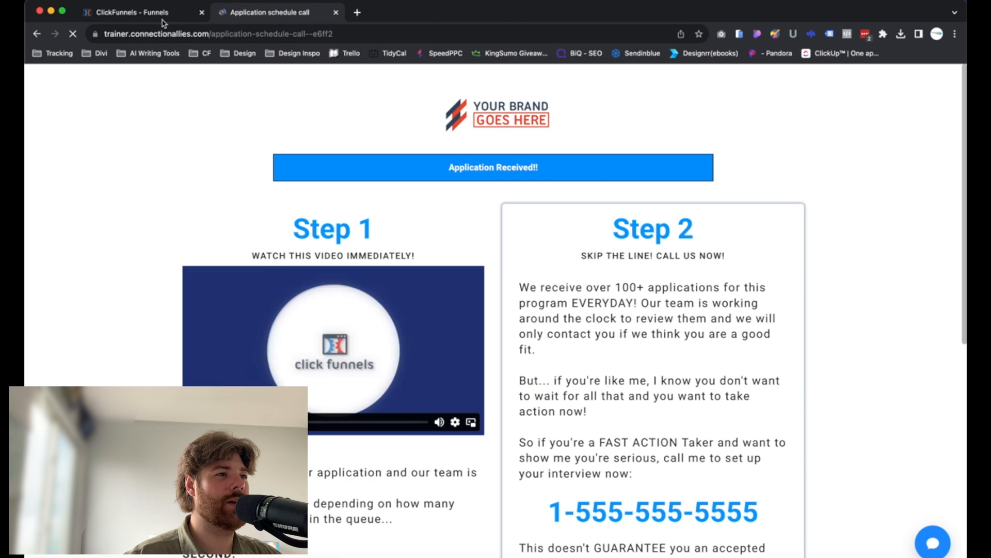
left_click(133, 12)
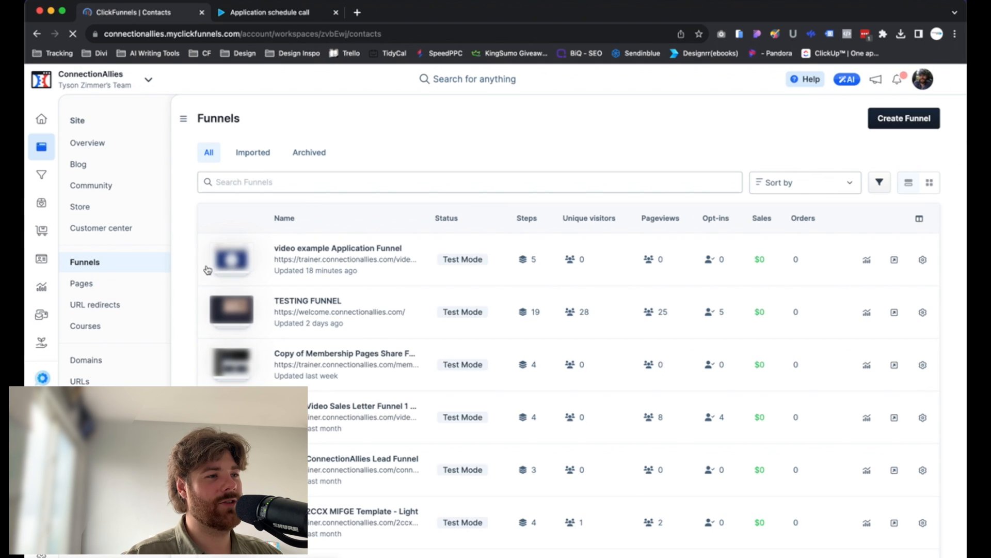
Open Contacts and the newest test contact's overview panel.
left_click(41, 258)
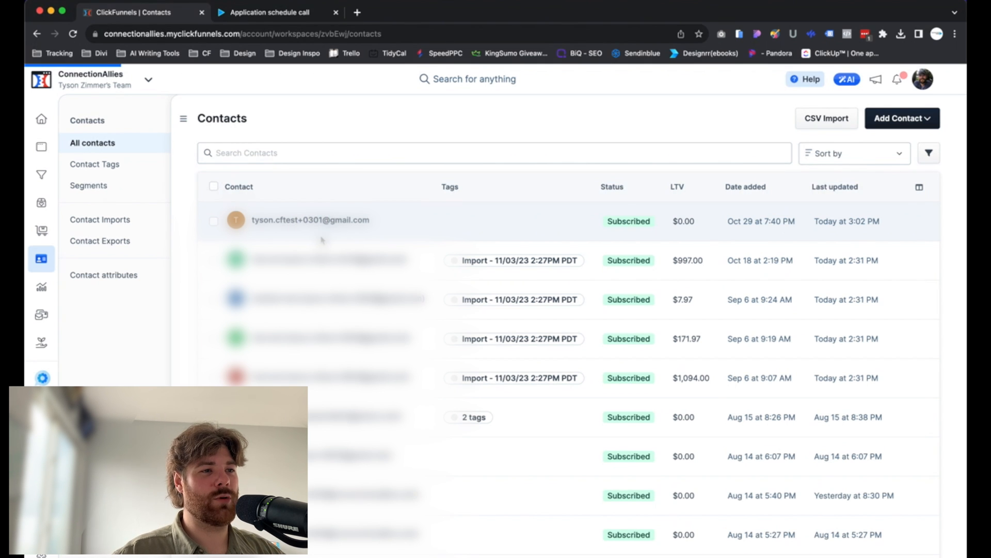
left_click(311, 219)
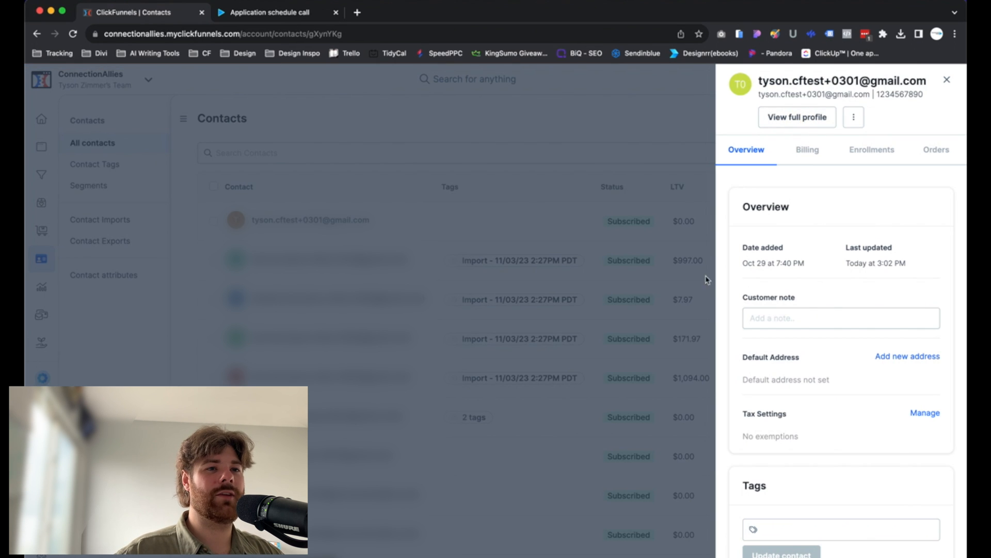
View the contact's full profile down to the Custom Attributes card (paint color red, workout 34, privacy true).
left_click(796, 117)
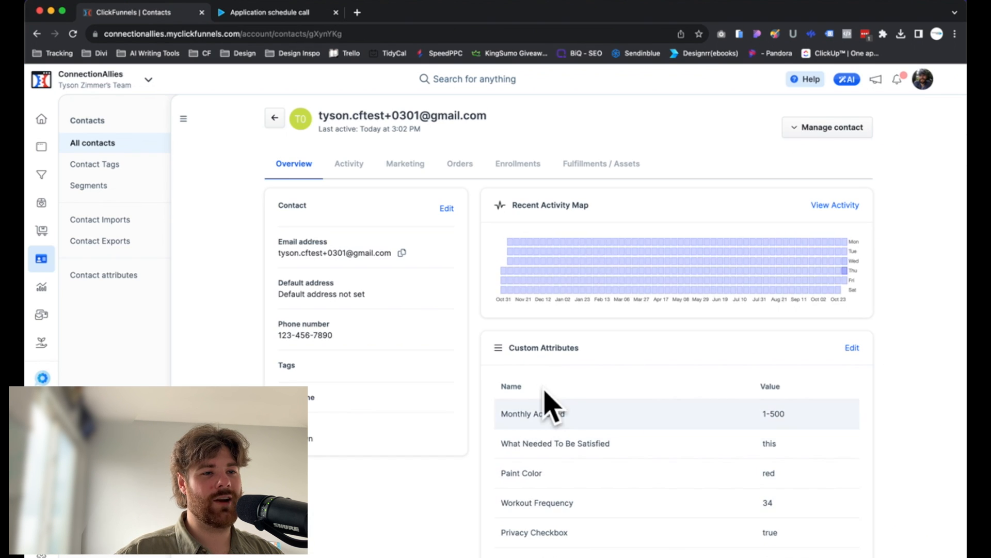
scroll("down", 3)
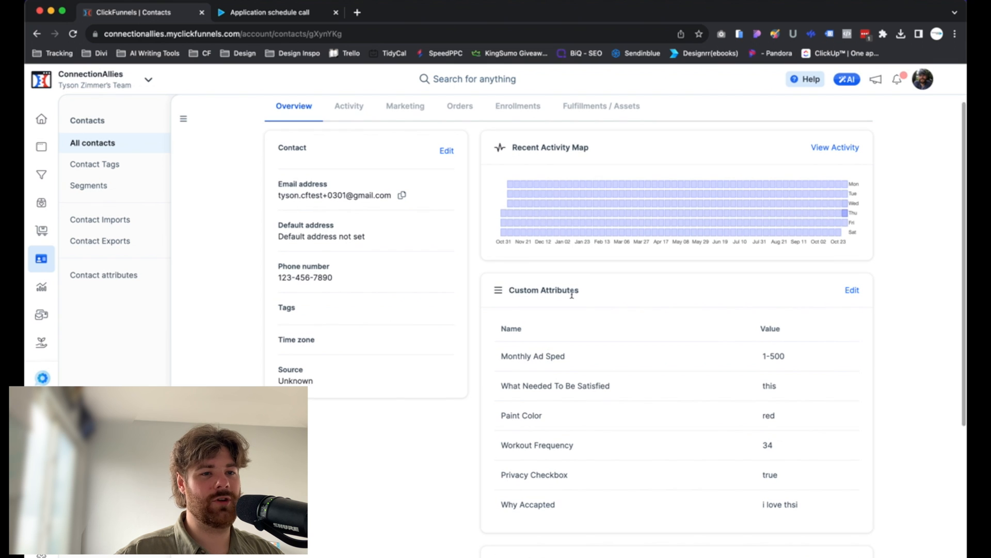
scroll("down", 3)
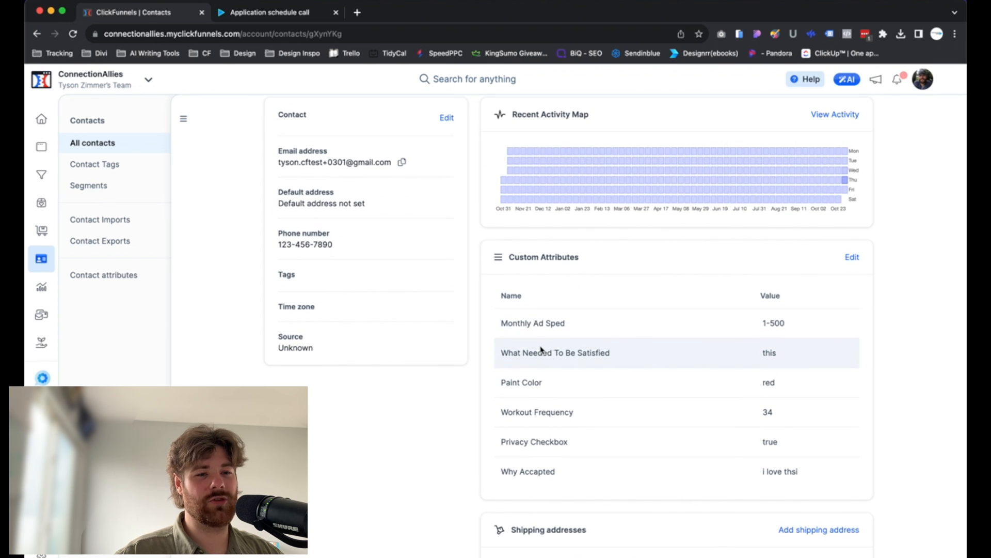
mouse_move(534, 441)
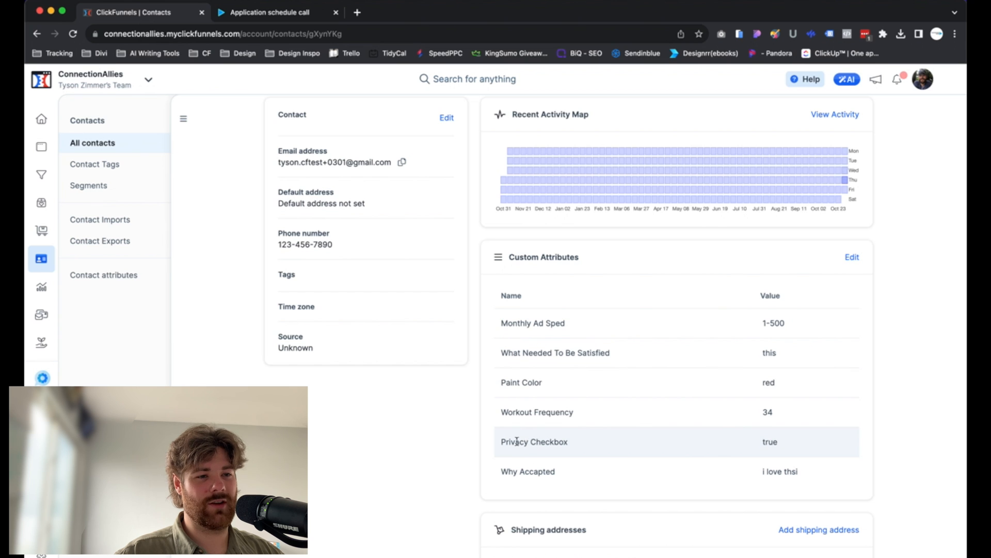
mouse_move(787, 446)
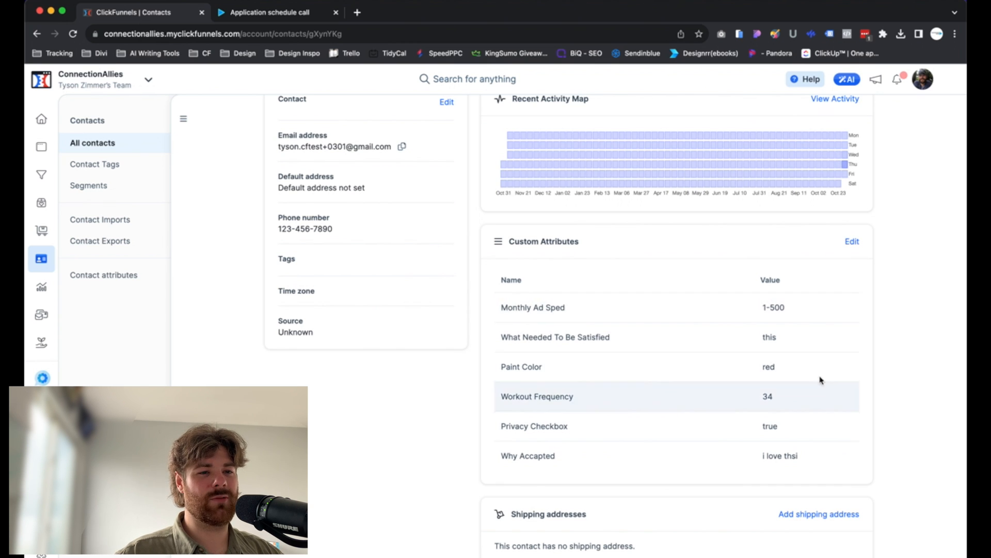
mouse_move(768, 451)
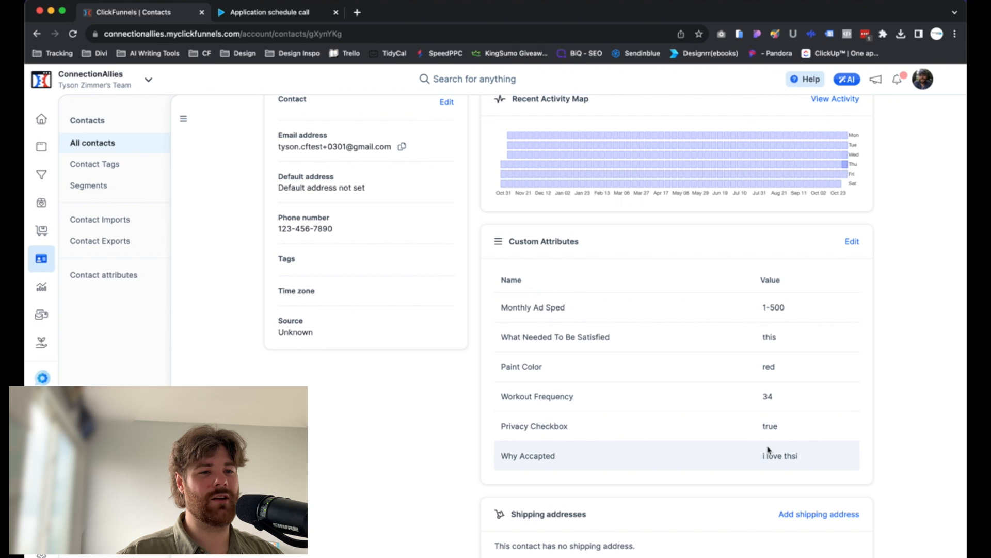
scroll("down", 3)
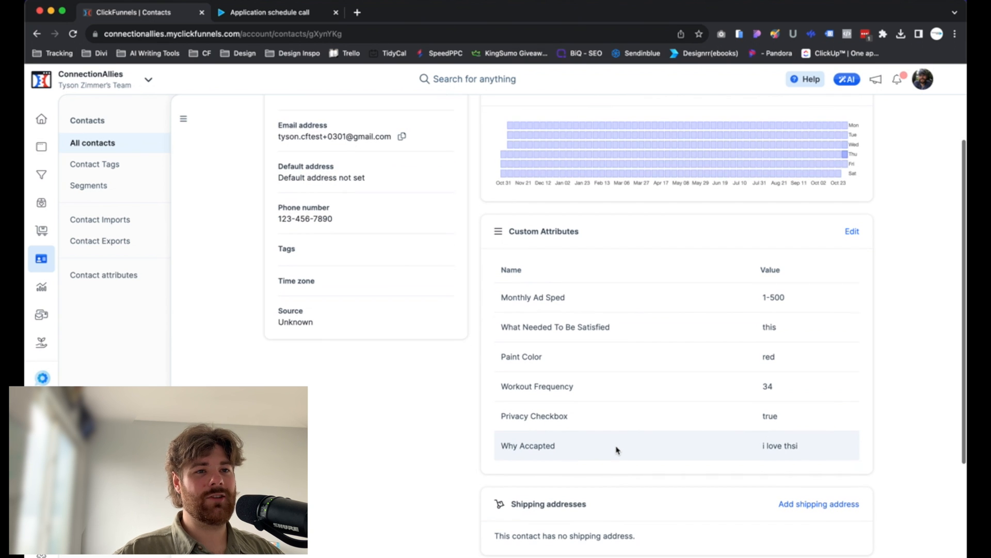